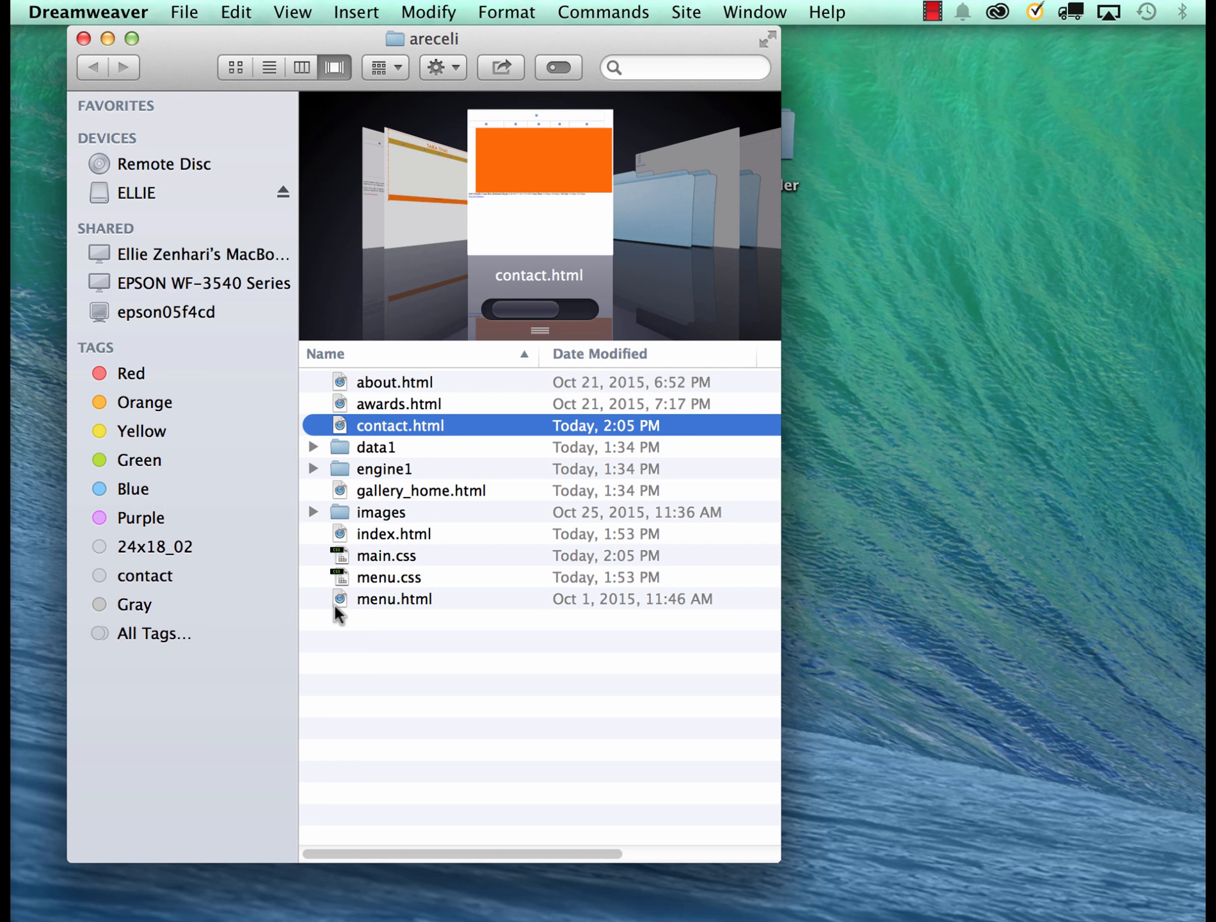
pyautogui.moveTo(343, 419)
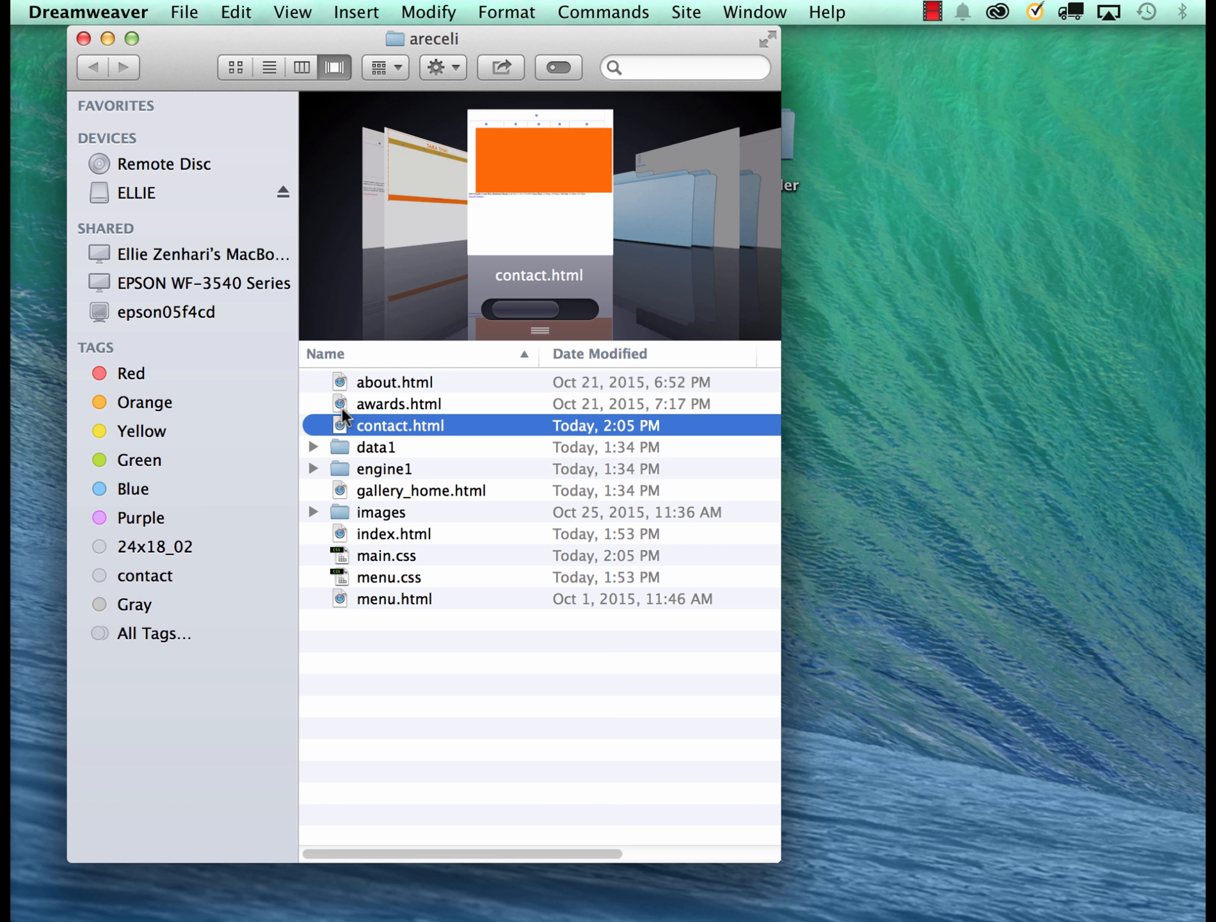
# Start a fresh Chrome tab after trying csudh.edu and a google drive search
pyautogui.moveTo(400, 425); pyautogui.dragTo(143, 575)
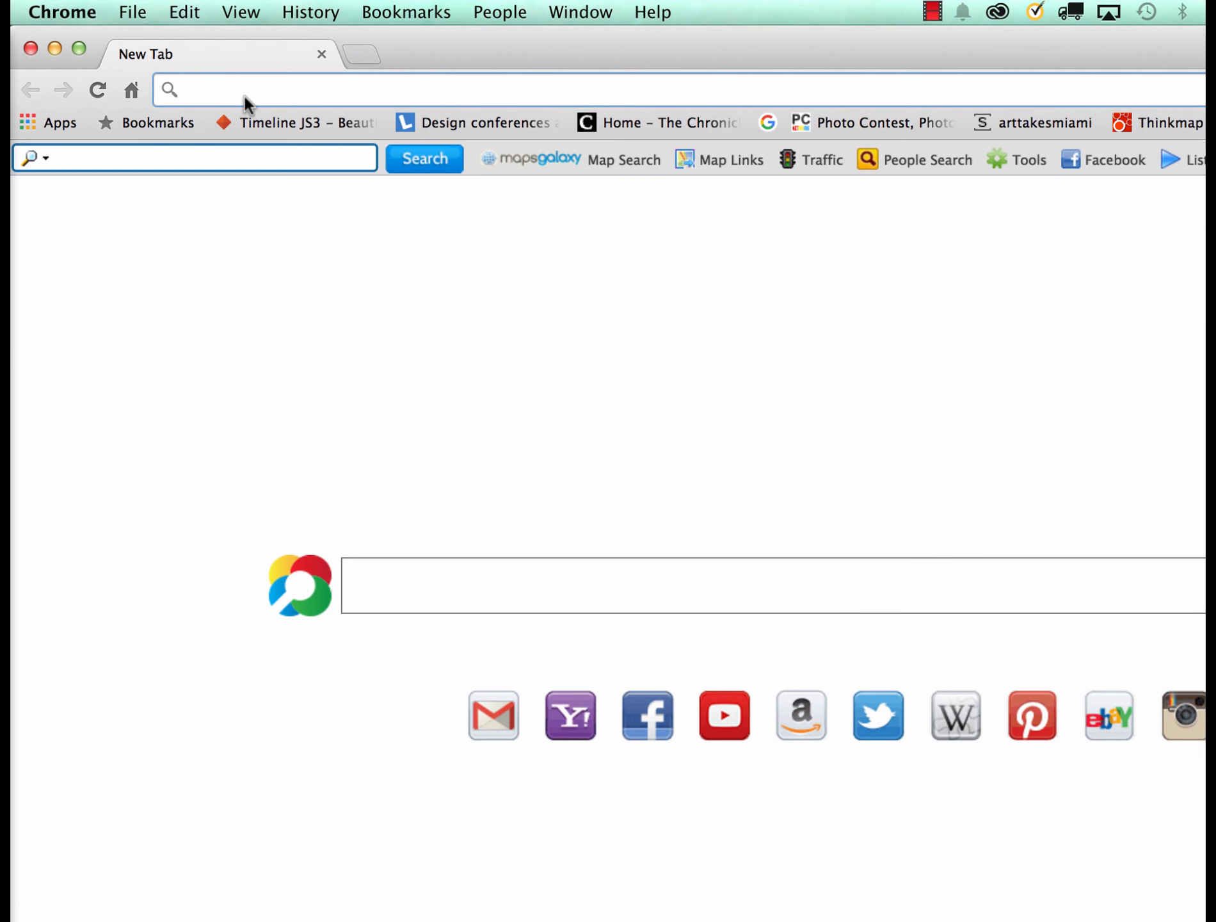
pyautogui.write('csudh.edu')
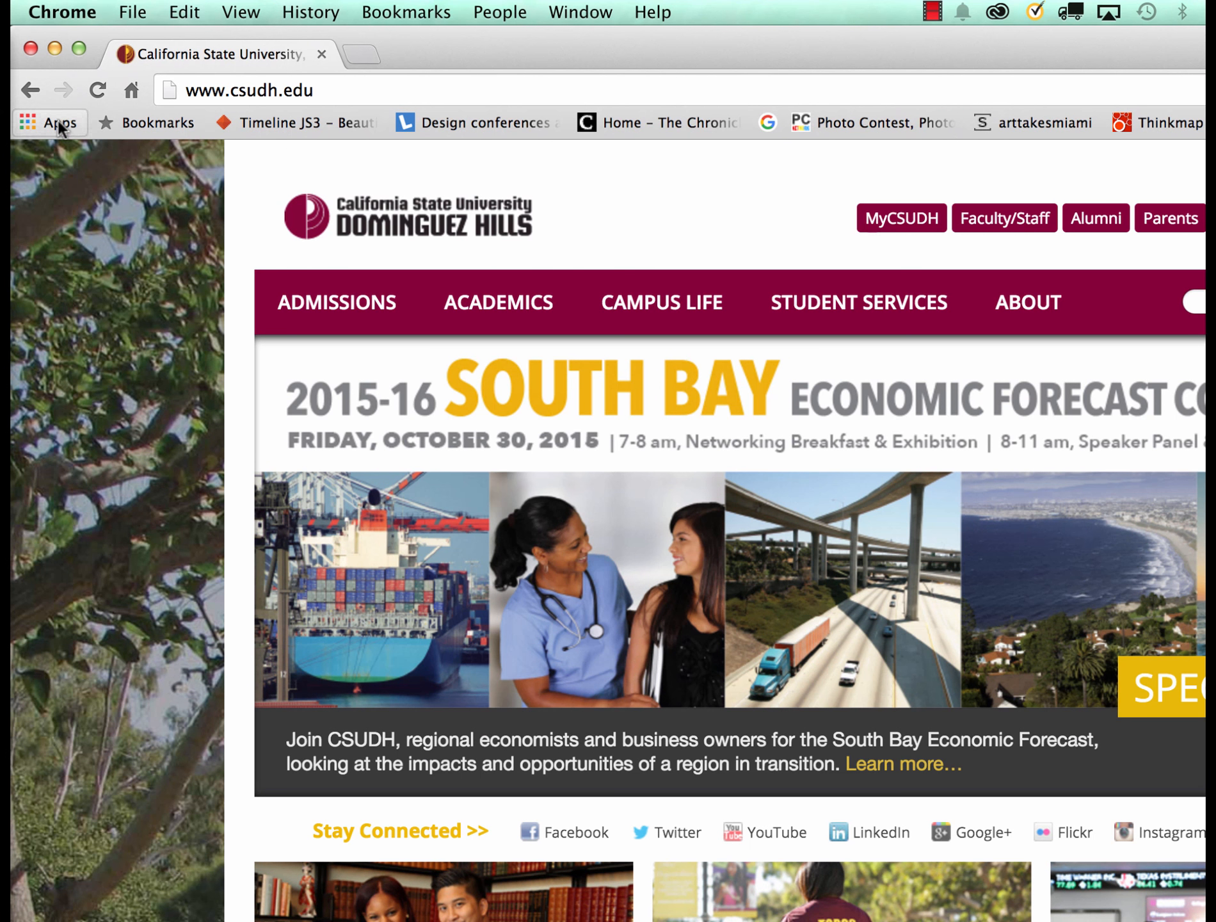
pyautogui.click(360, 54)
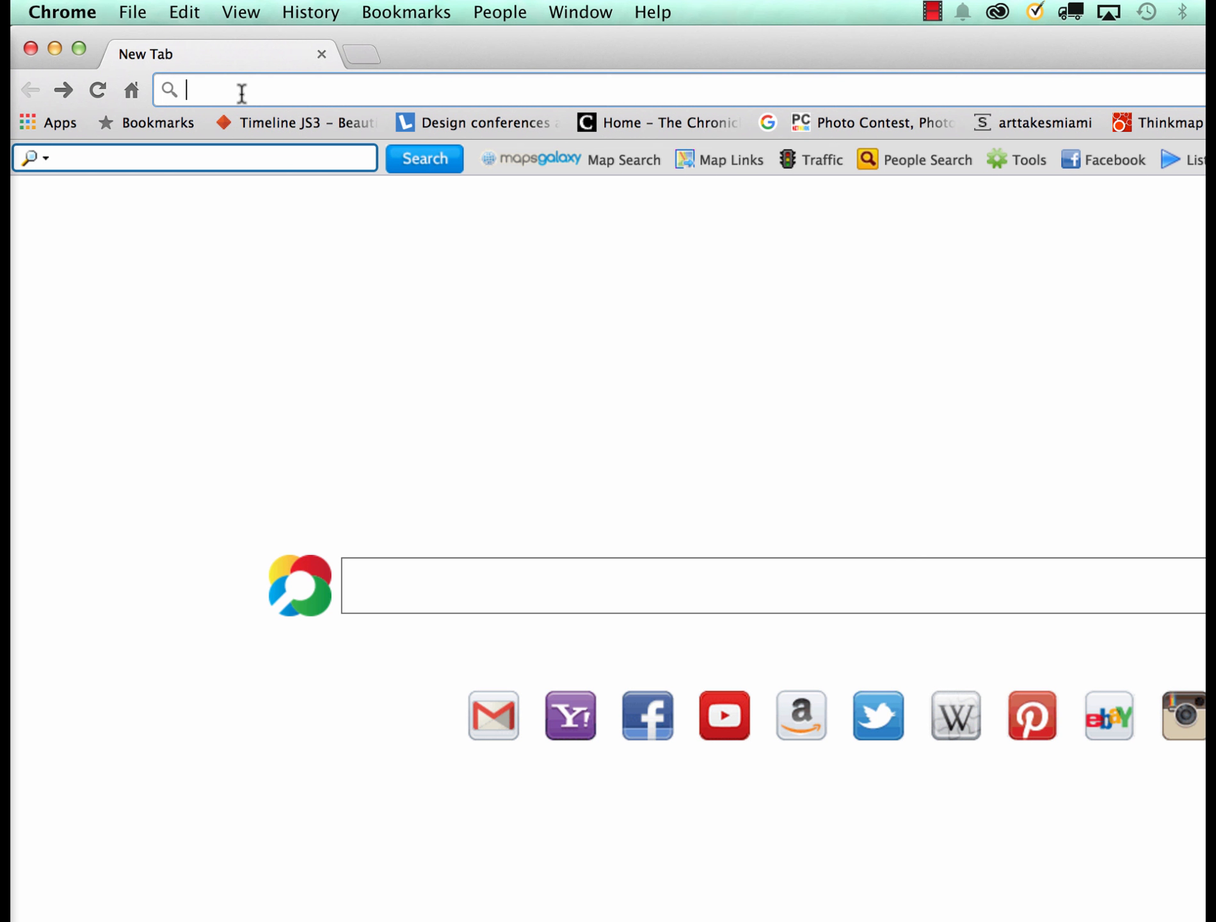
pyautogui.write('google drive')
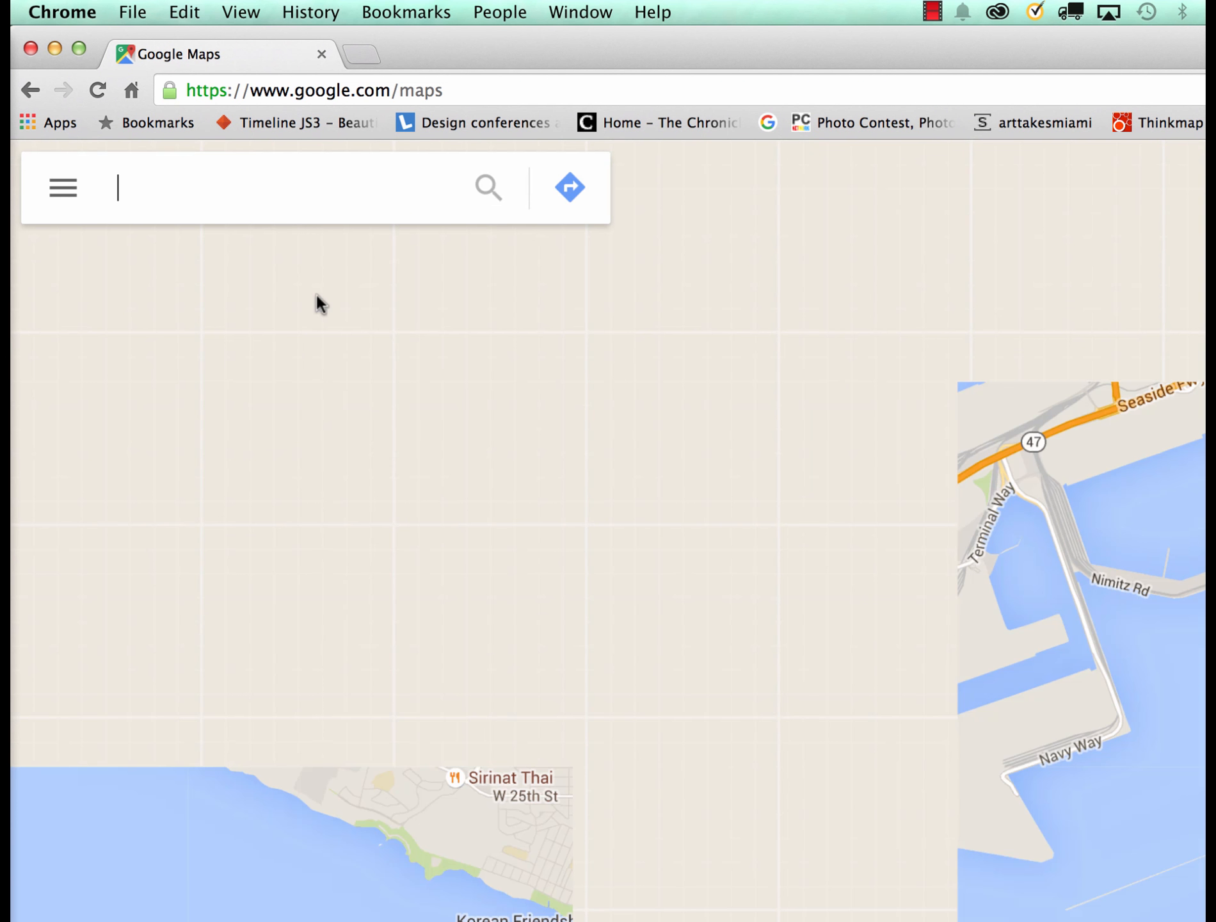
# Search Google Maps for 'csudh' and open Share on the CSU Dominguez Hills listing
pyautogui.write('csudh')
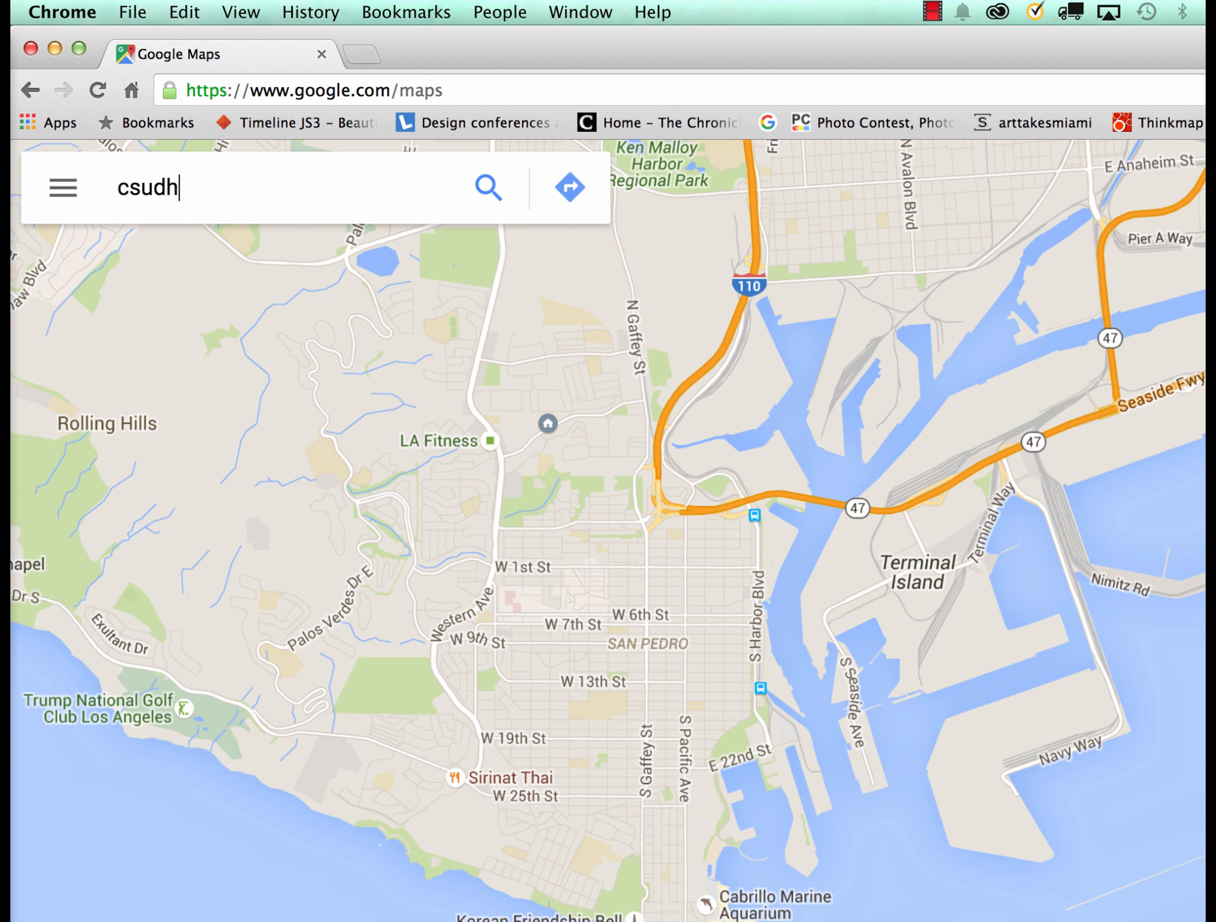
pyautogui.click(486, 187)
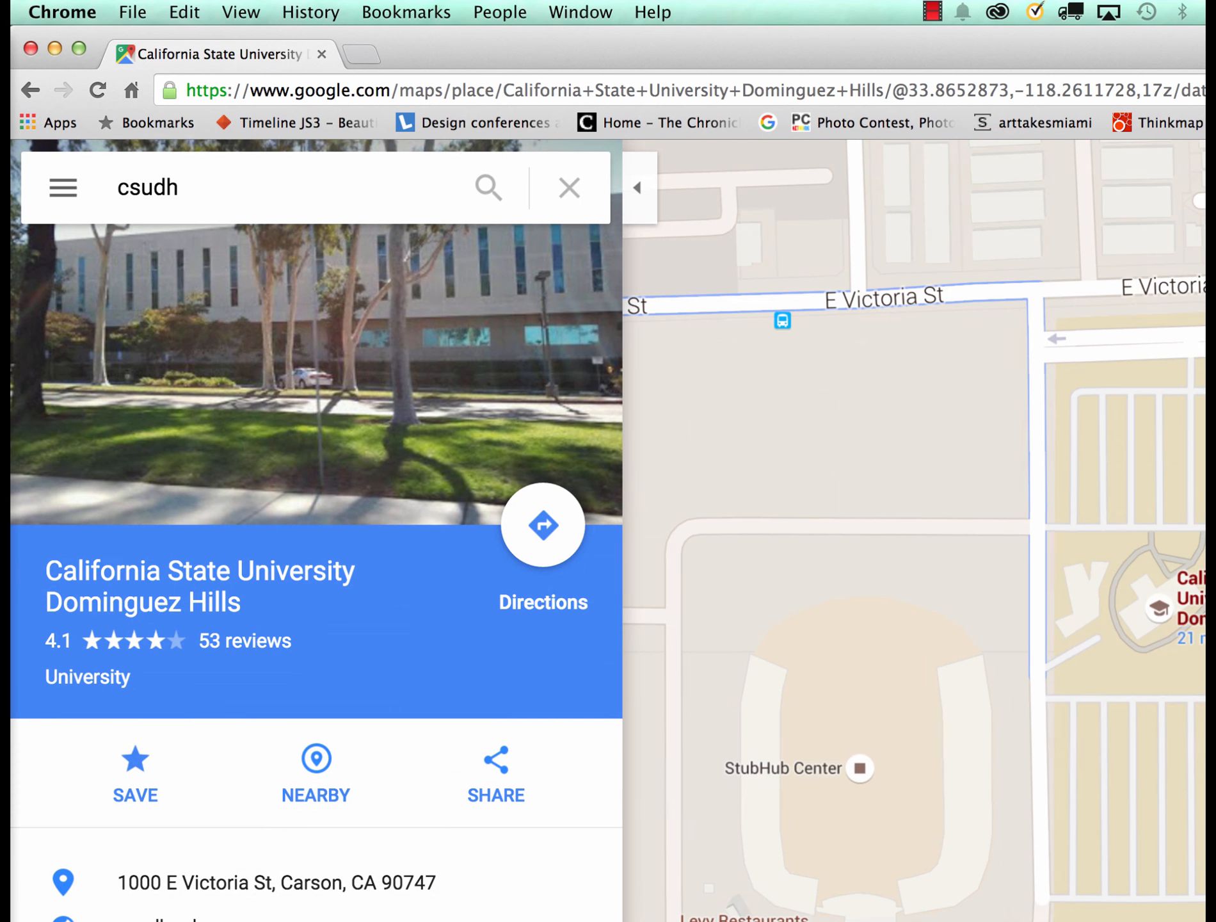
pyautogui.scroll(-3)
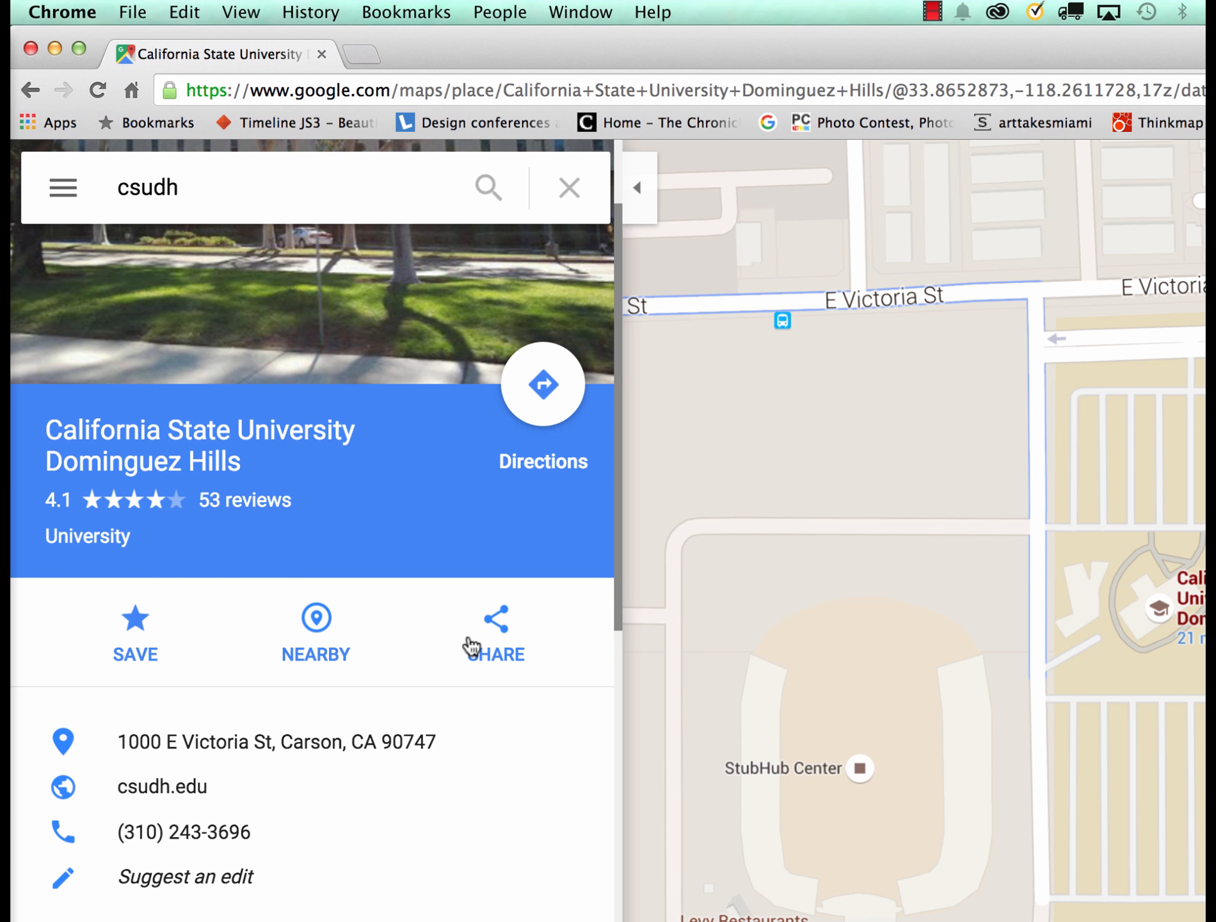
pyautogui.moveTo(496, 635)
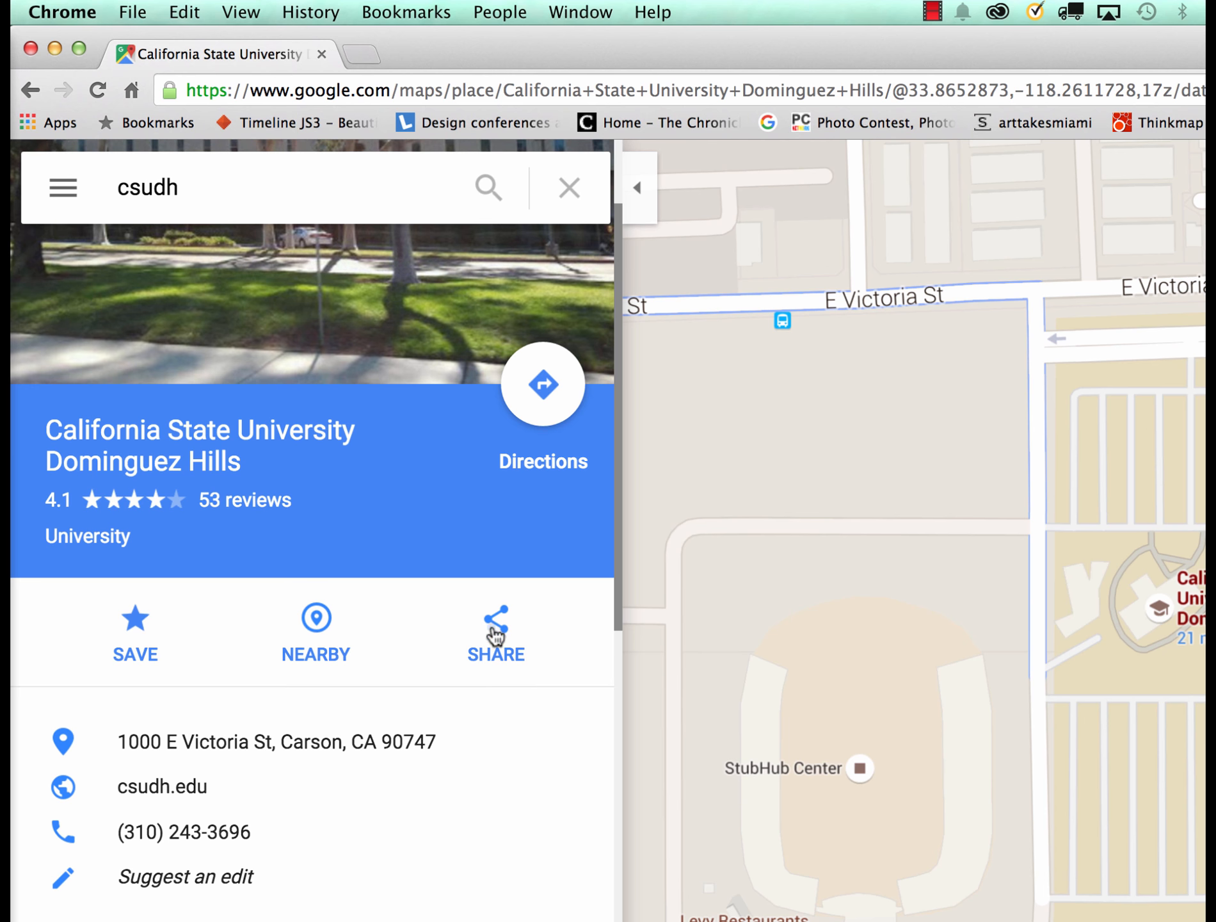
pyautogui.click(496, 632)
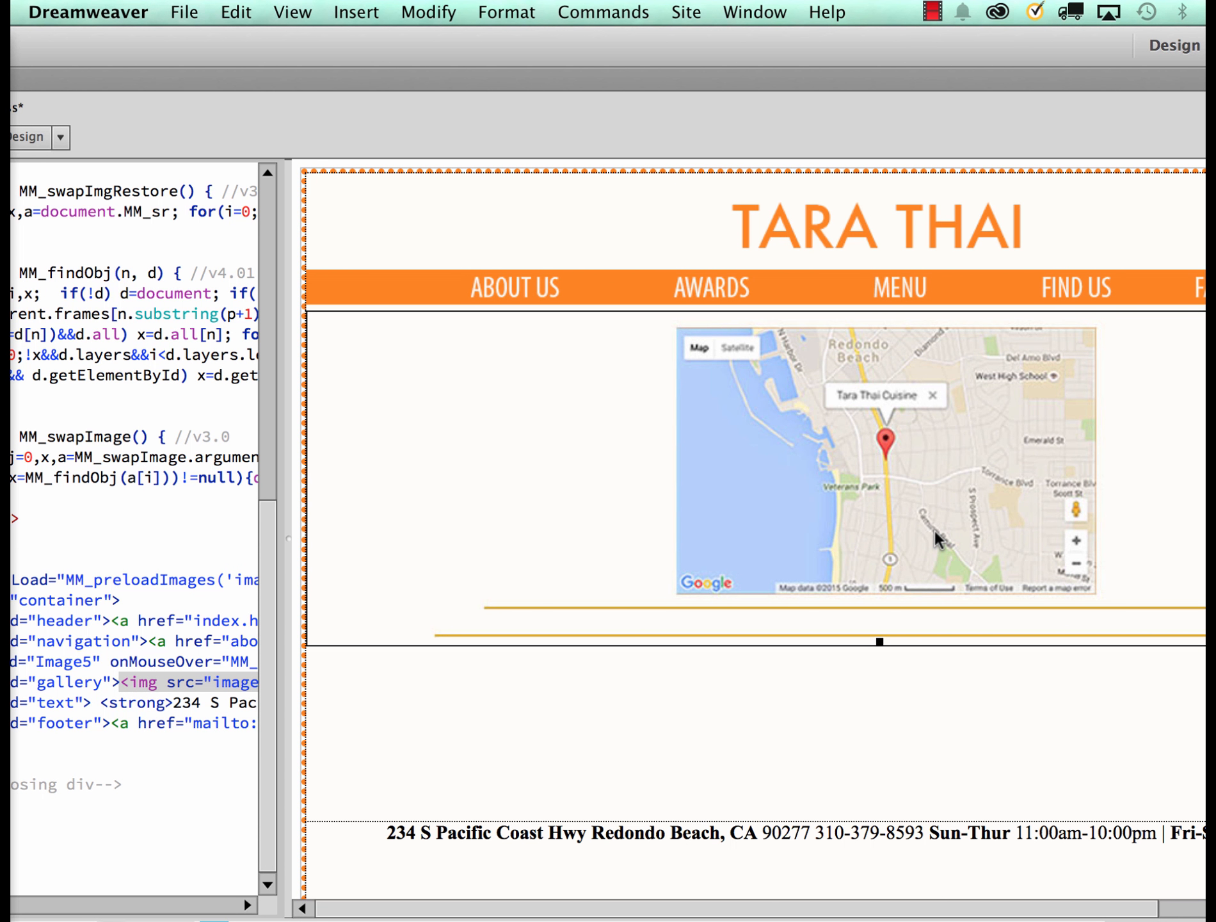
pyautogui.moveTo(243, 133)
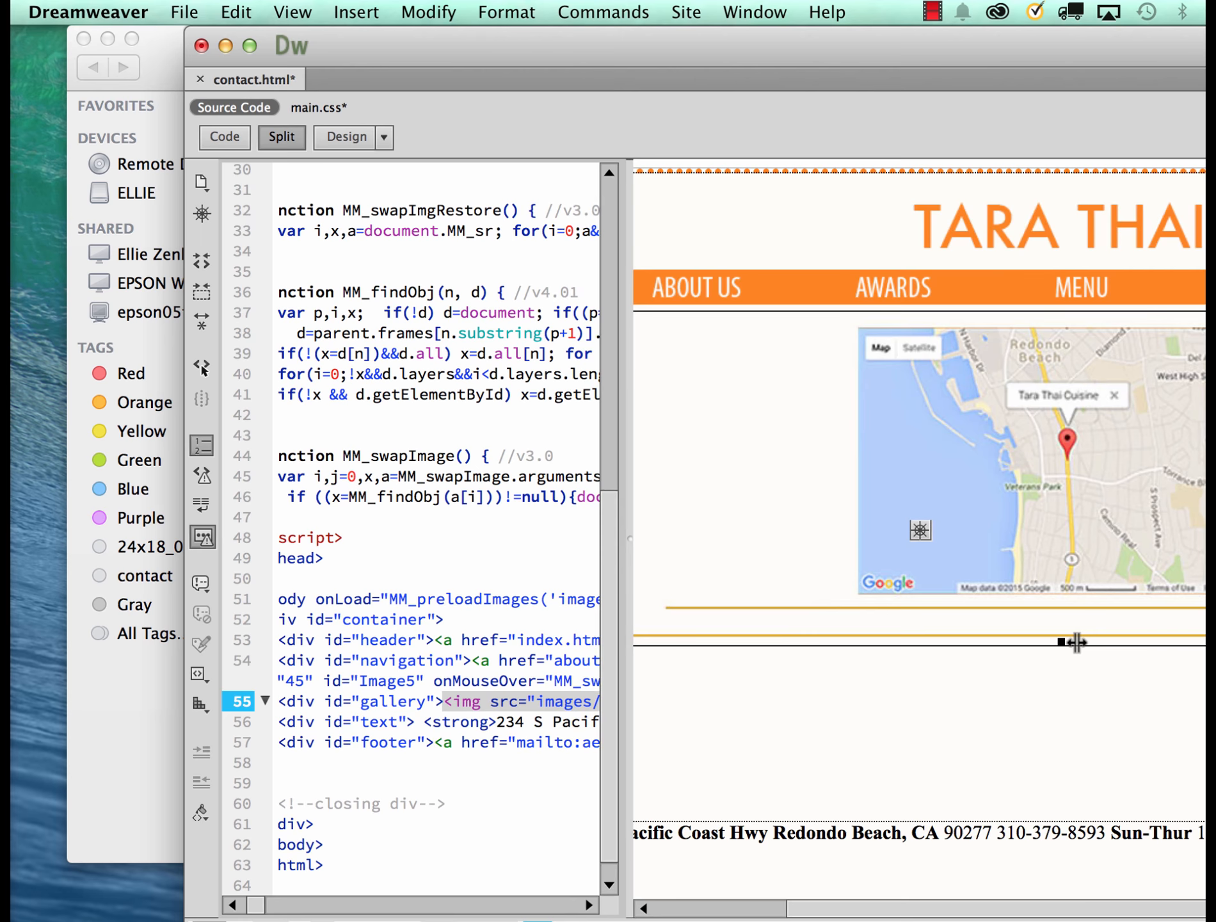
# Widen the Code view by dragging the Split view divider
pyautogui.moveTo(1077, 641); pyautogui.dragTo(1117, 641)
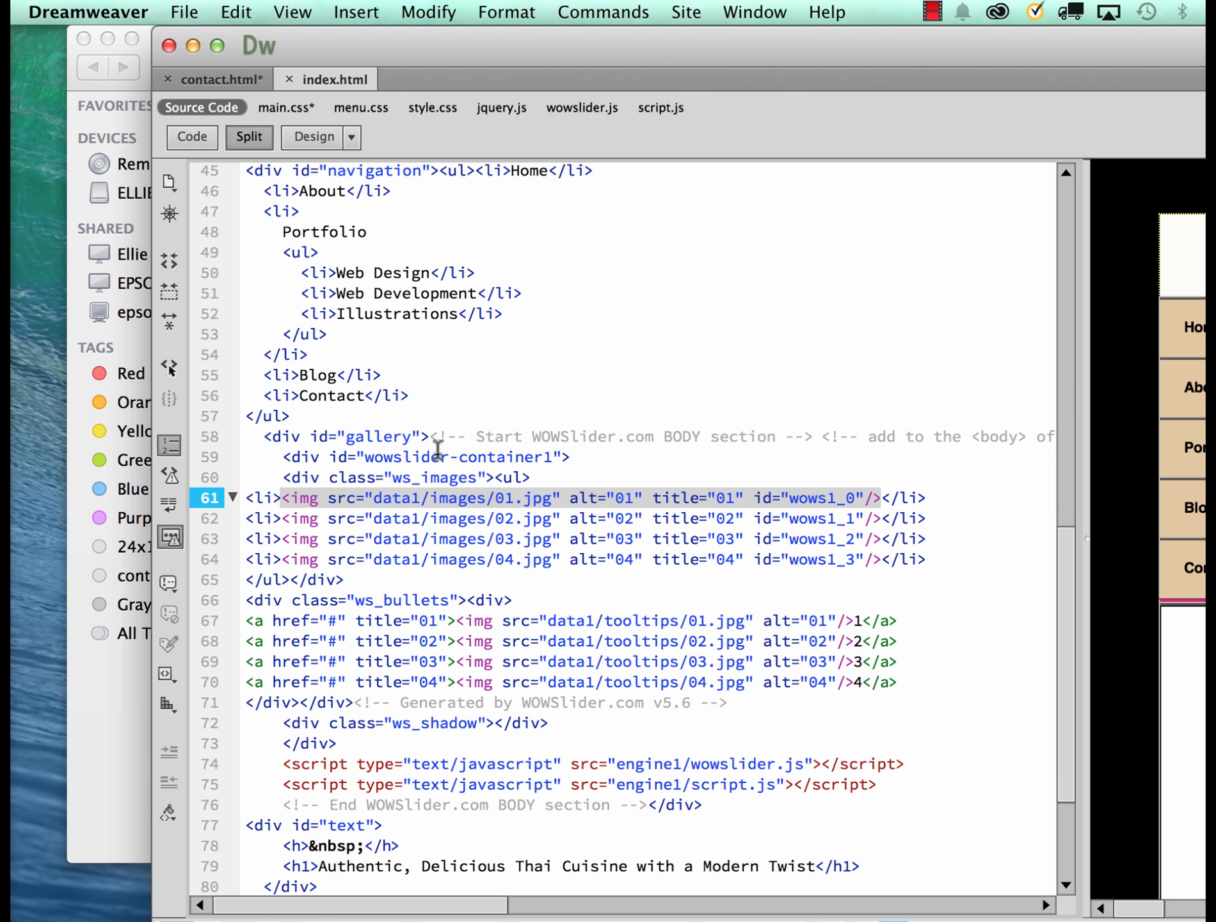
# Select the #gallery WOWSlider markup in index.html for inspection
pyautogui.doubleClick(375, 437)
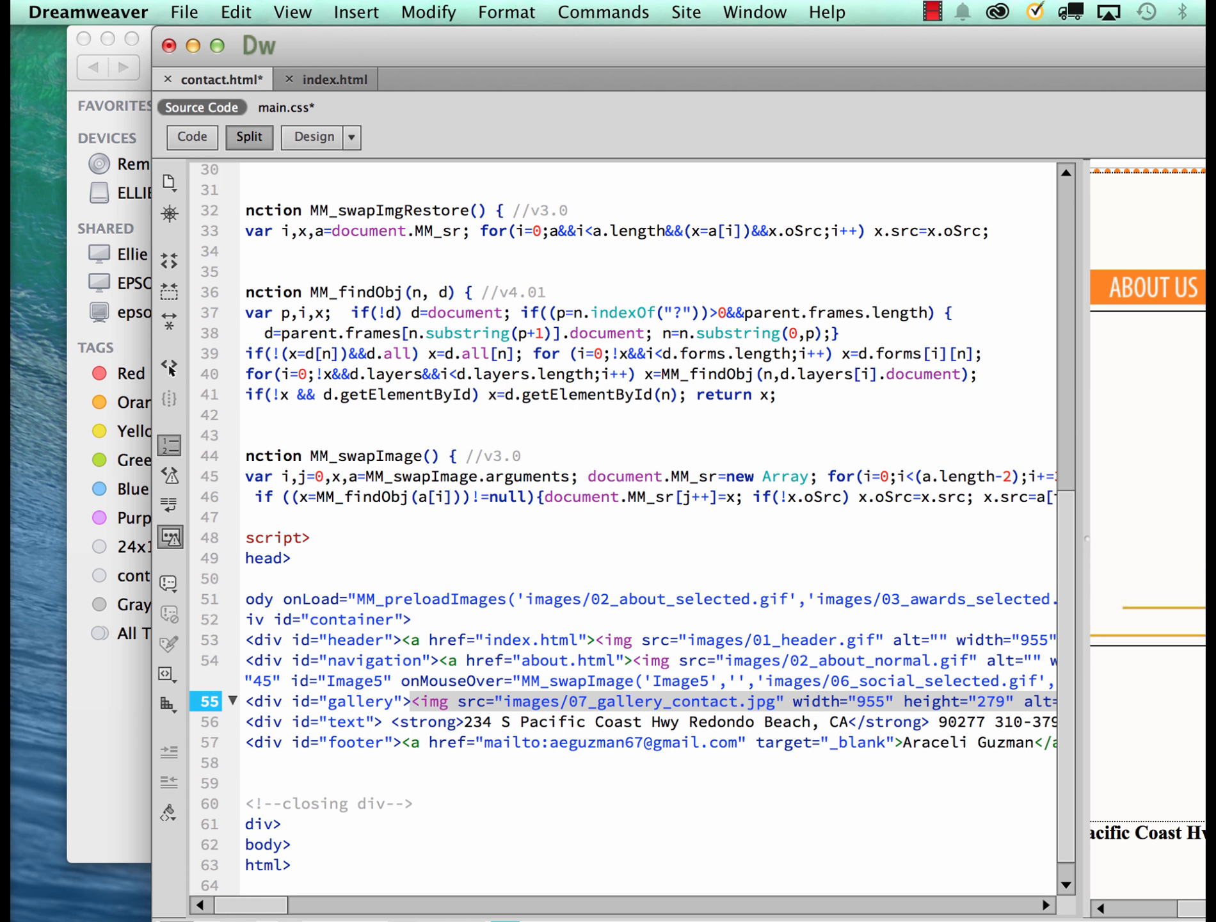
pyautogui.moveTo(1172, 522)
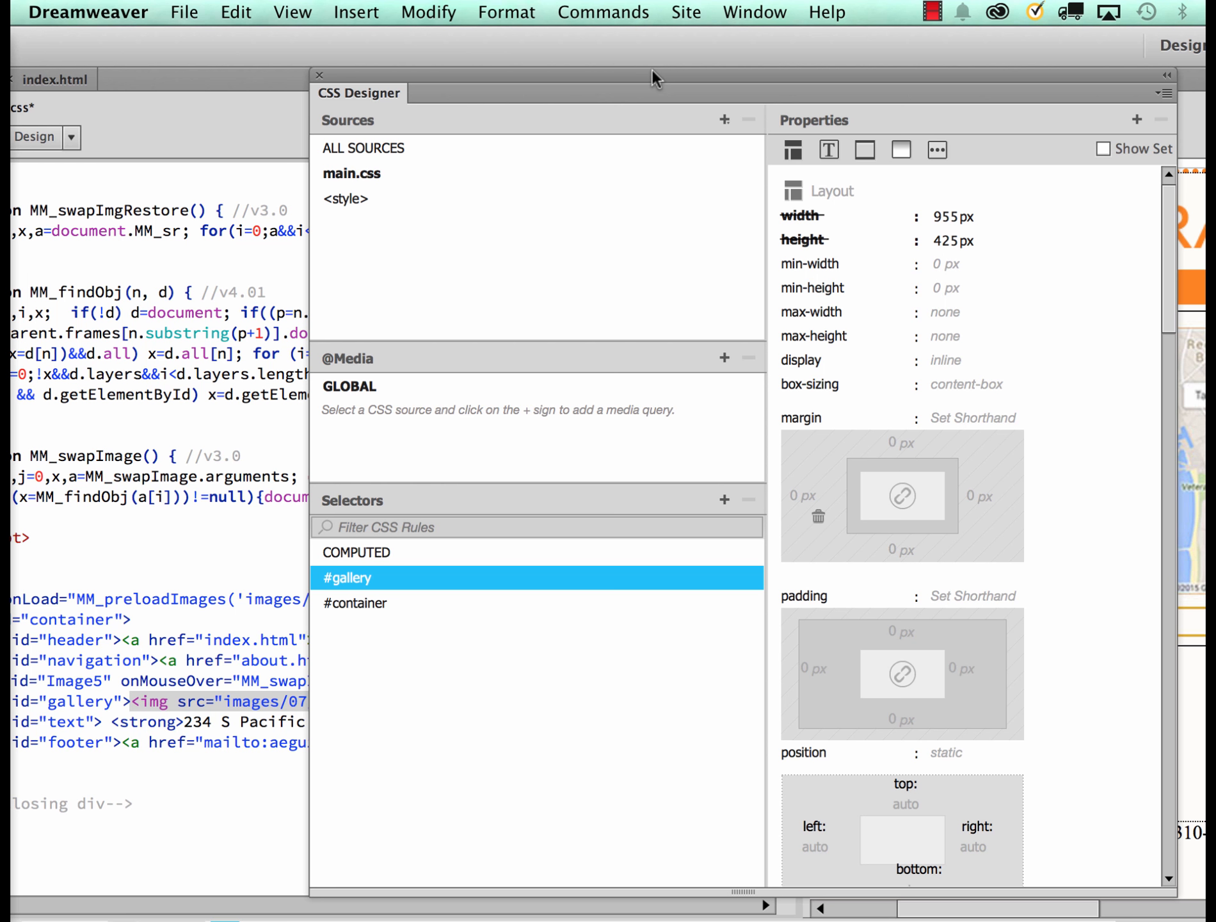
pyautogui.moveTo(481, 76)
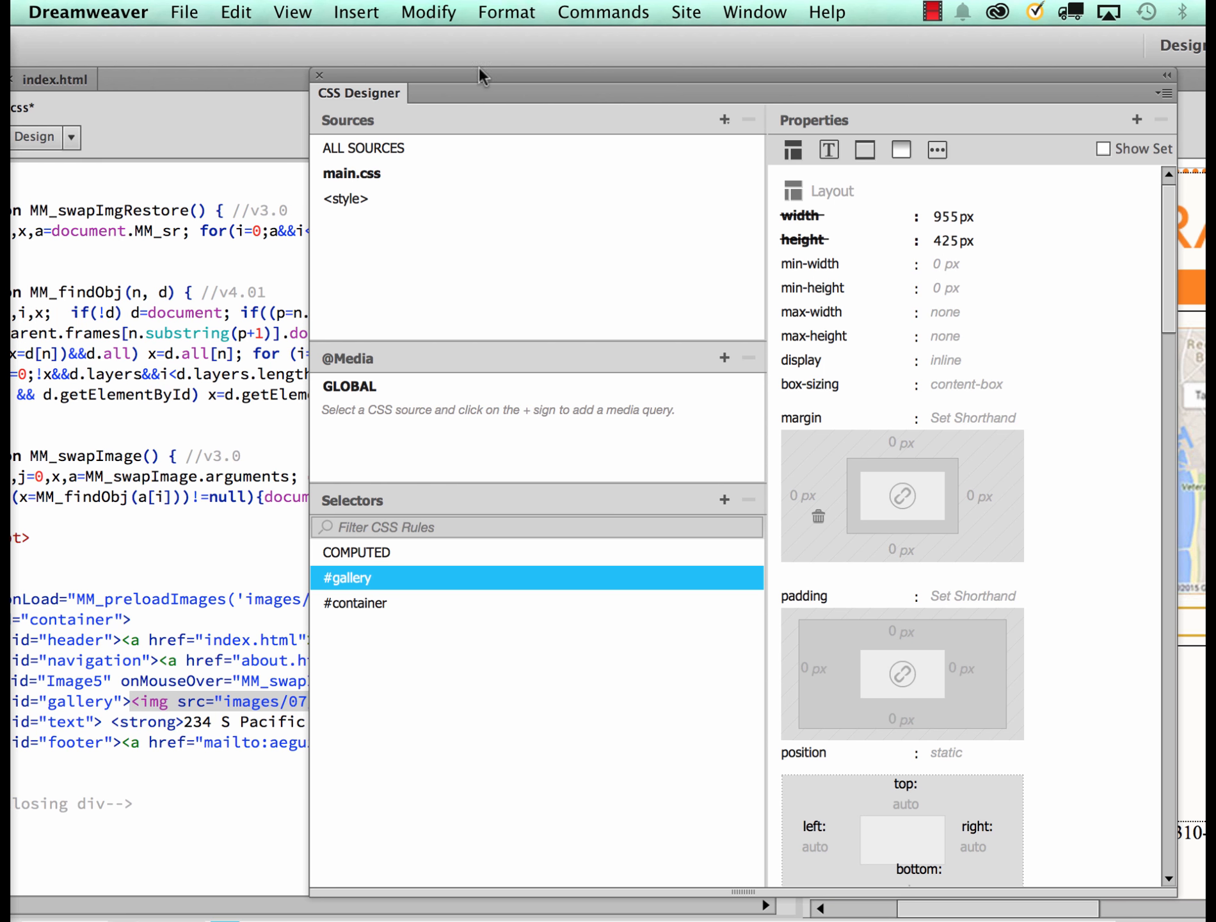
# Duplicate the #gallery rule in main.css via its right-click options
pyautogui.click(349, 173)
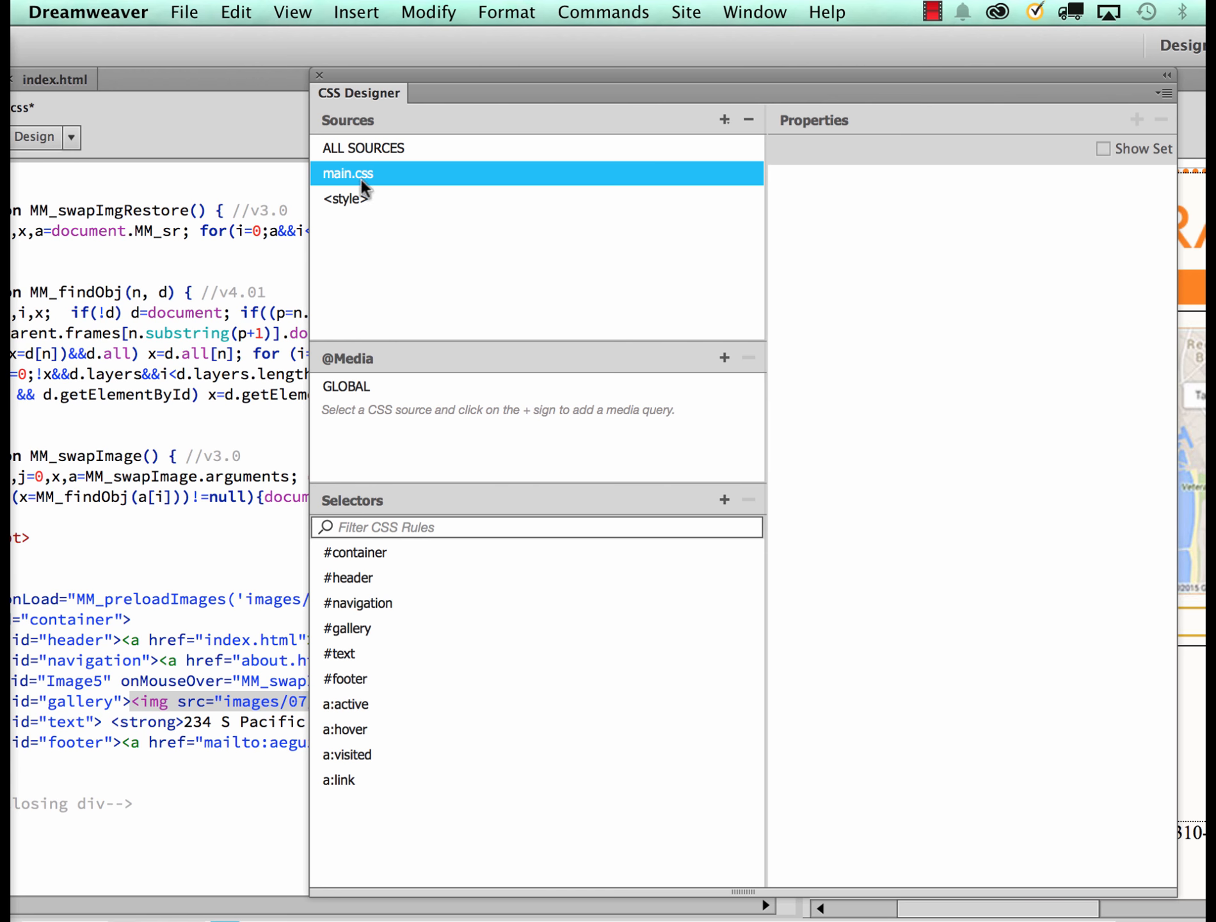
pyautogui.click(347, 628)
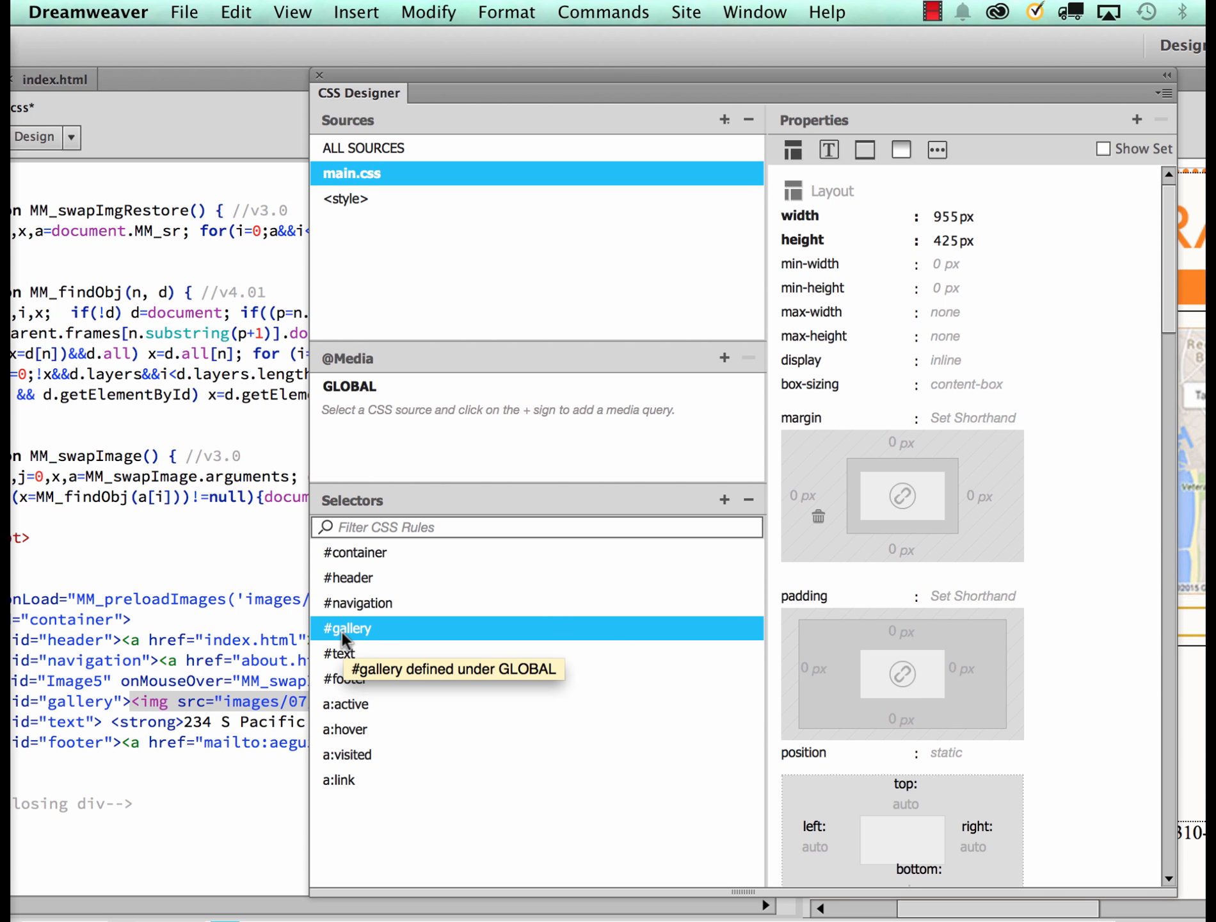
pyautogui.rightClick(347, 629)
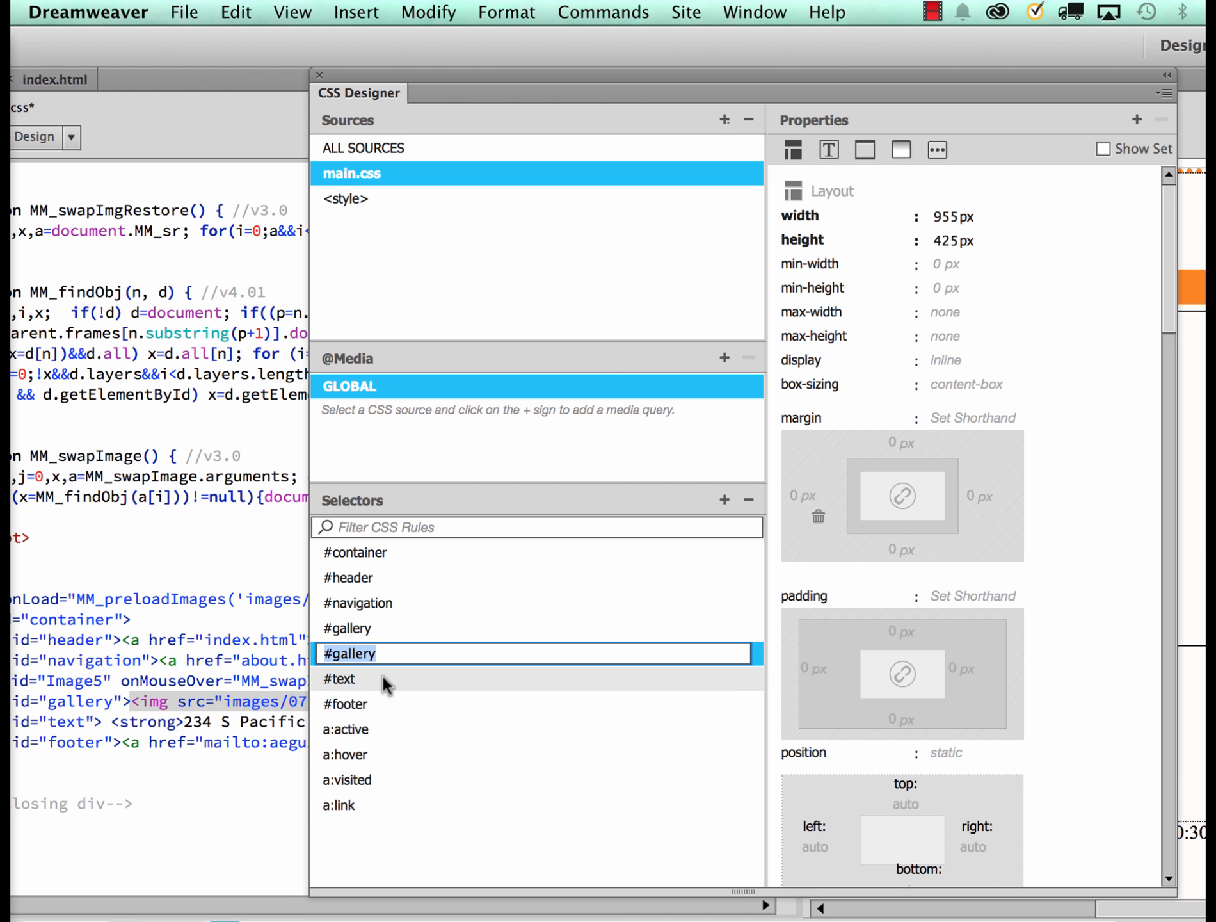
# Rename the duplicated rule to #galleryContact and select it
pyautogui.doubleClick(349, 653)
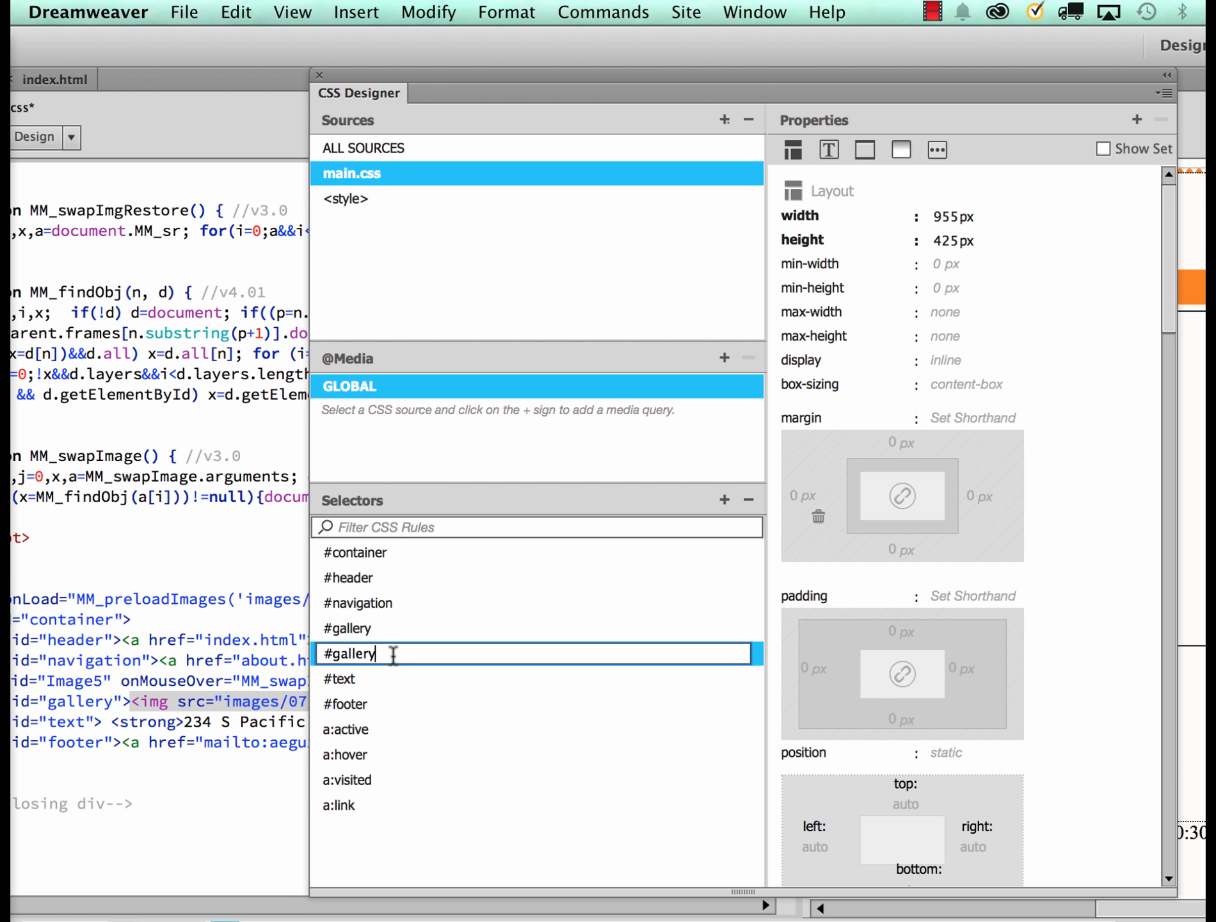
pyautogui.write('Conta')
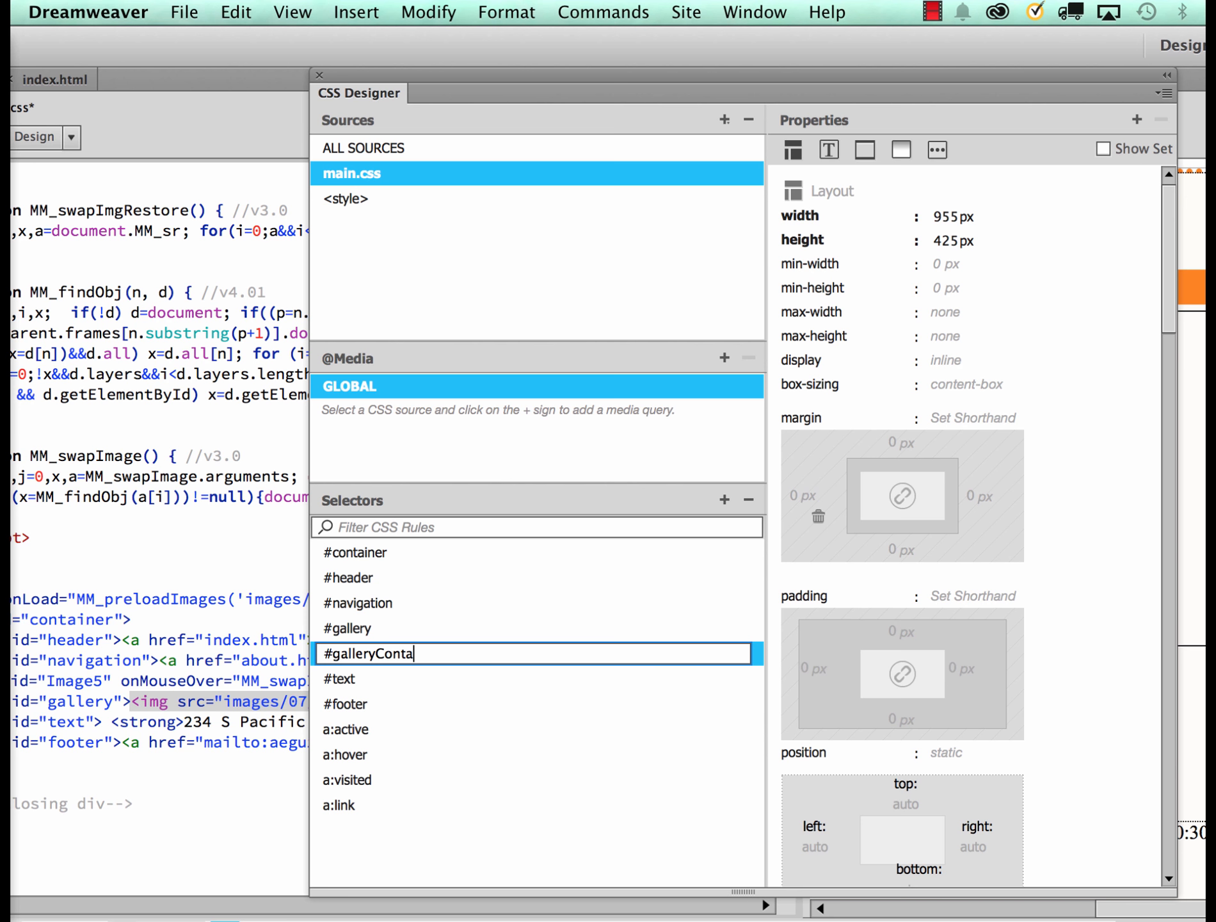
pyautogui.write('ct')
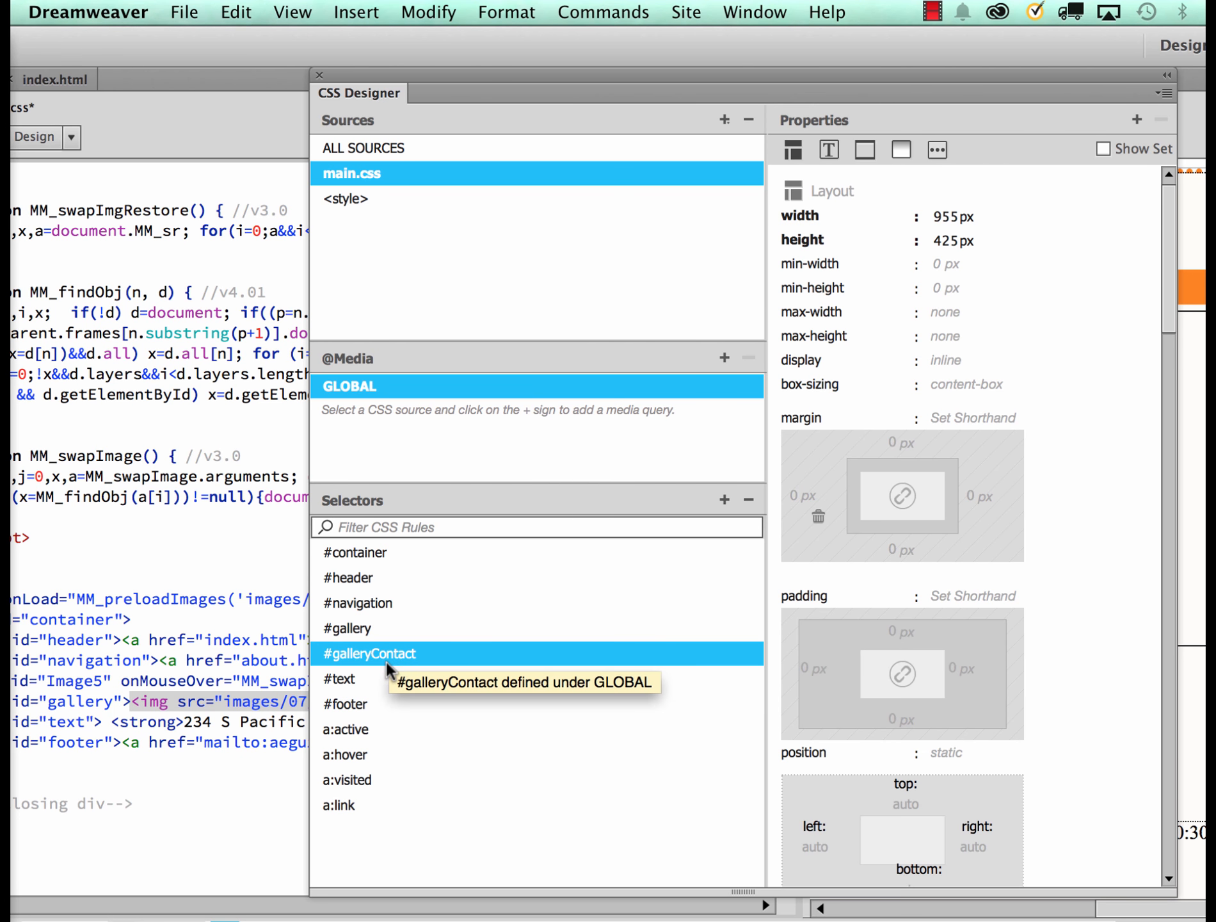
pyautogui.doubleClick(378, 653)
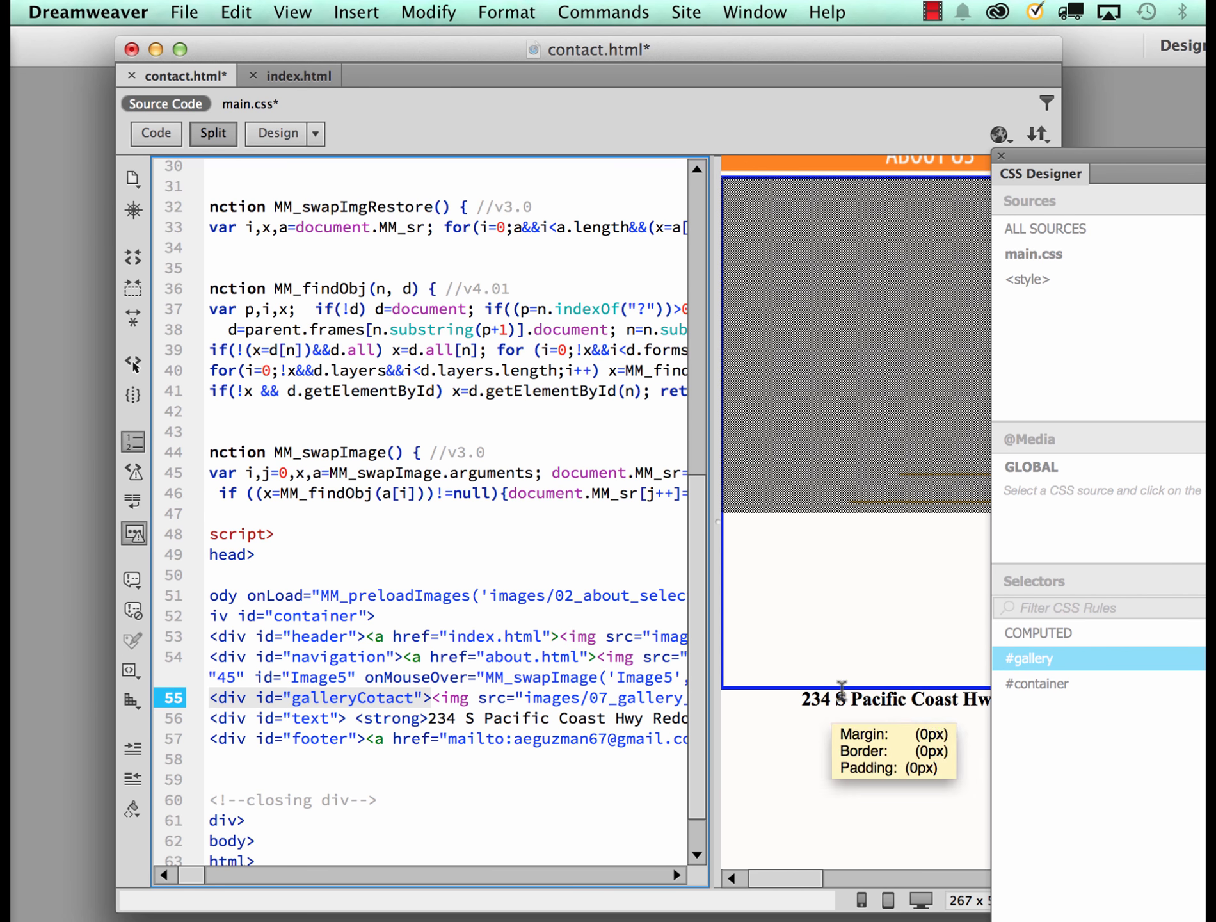
# List main.css's rules in CSS Designer after changing the div id
pyautogui.click(1032, 253)
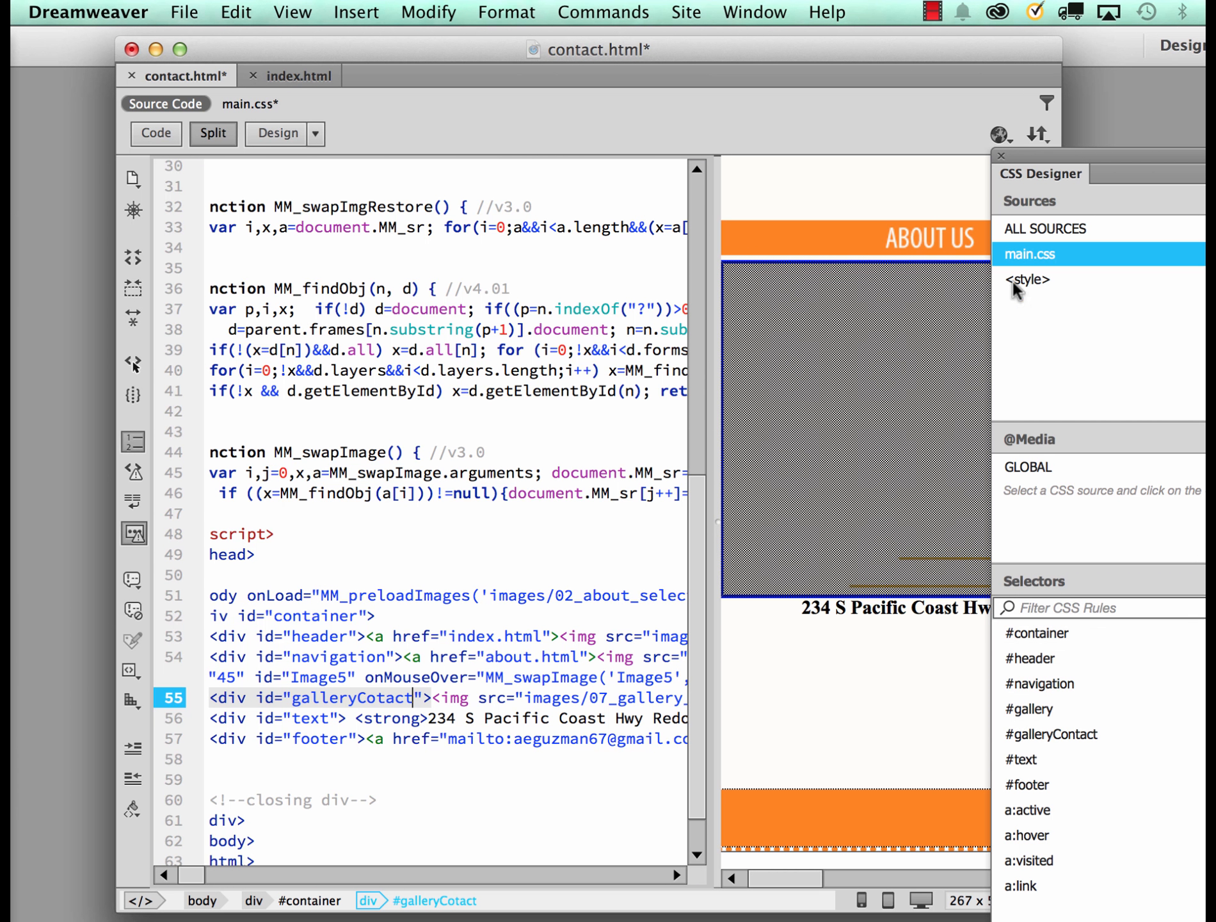
pyautogui.moveTo(361, 712)
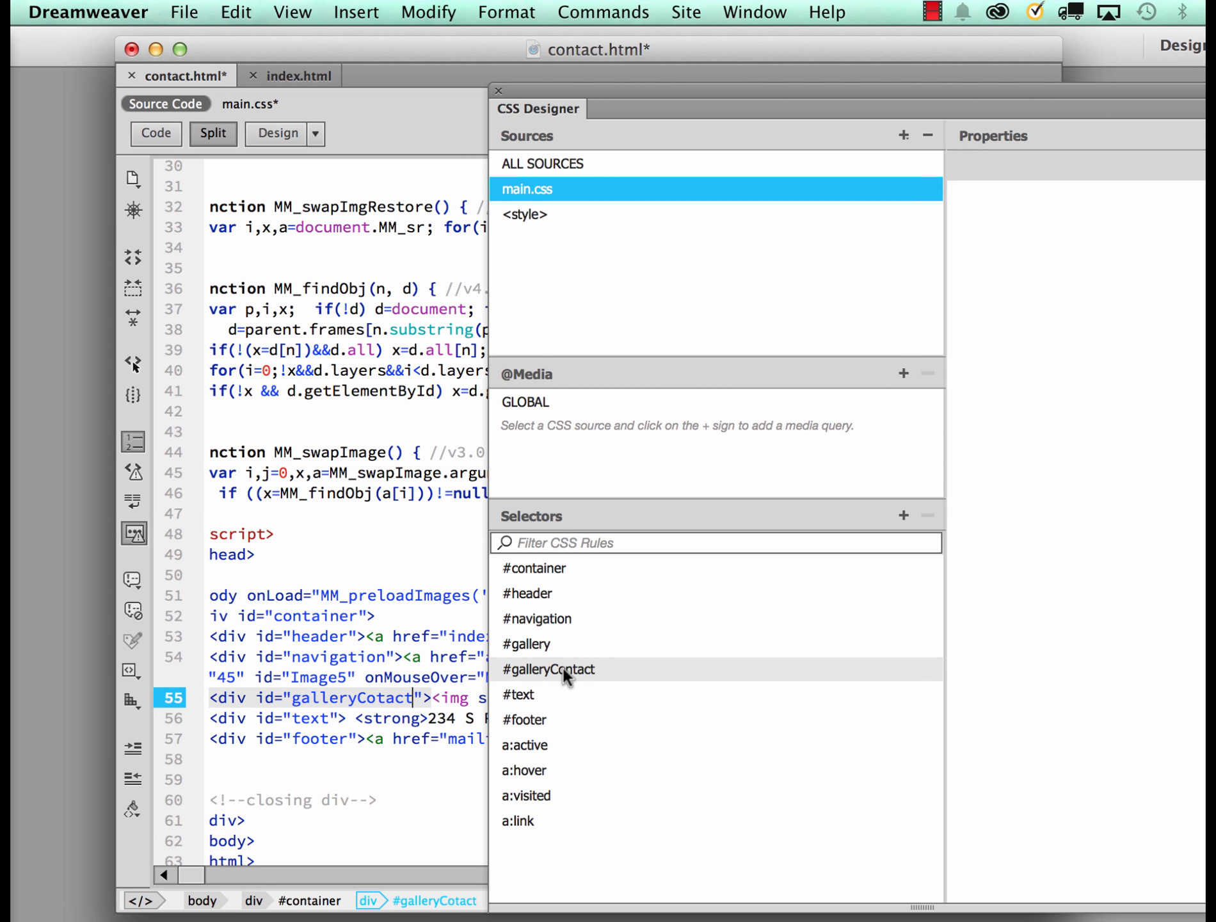
# Inspect #galleryContact's height and background properties in CSS Designer
pyautogui.click(548, 669)
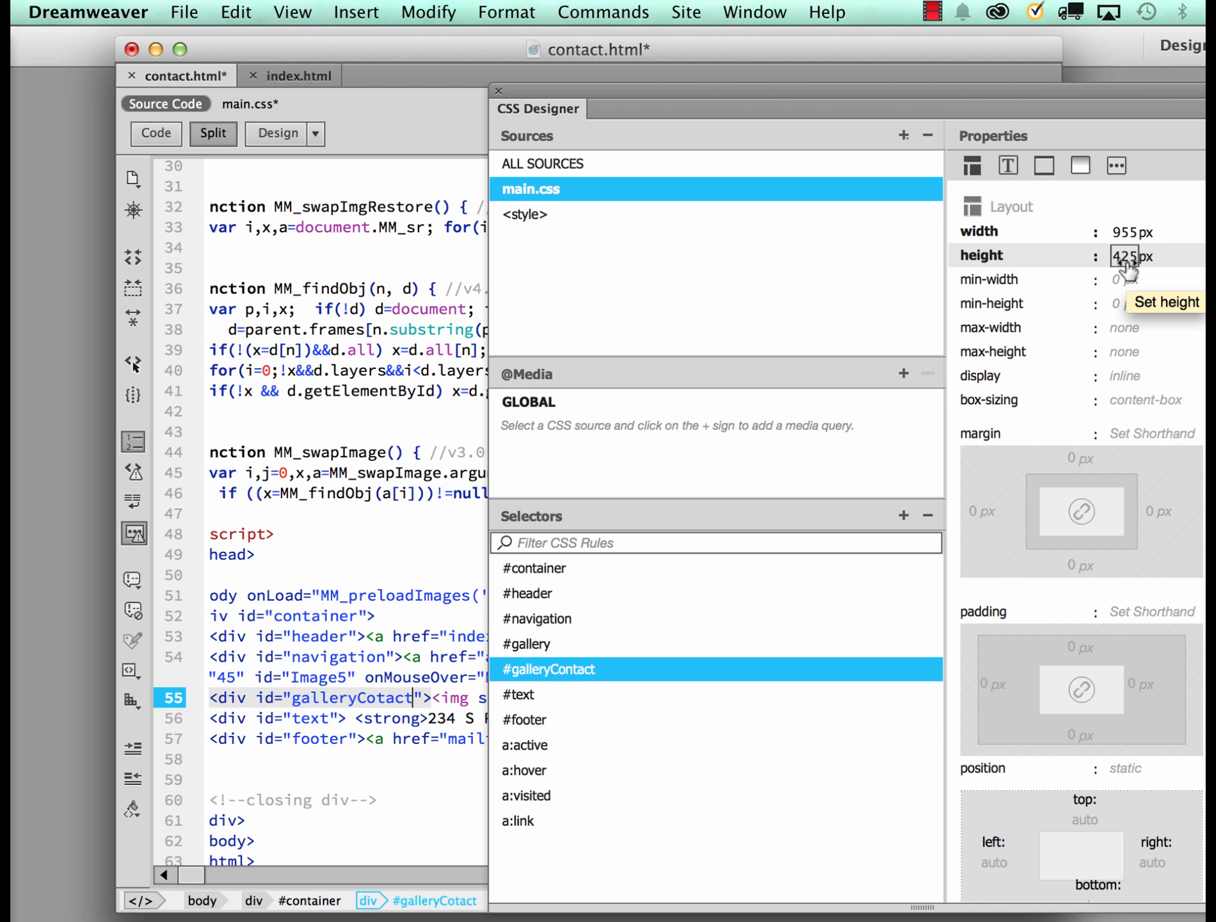
pyautogui.click(1156, 255)
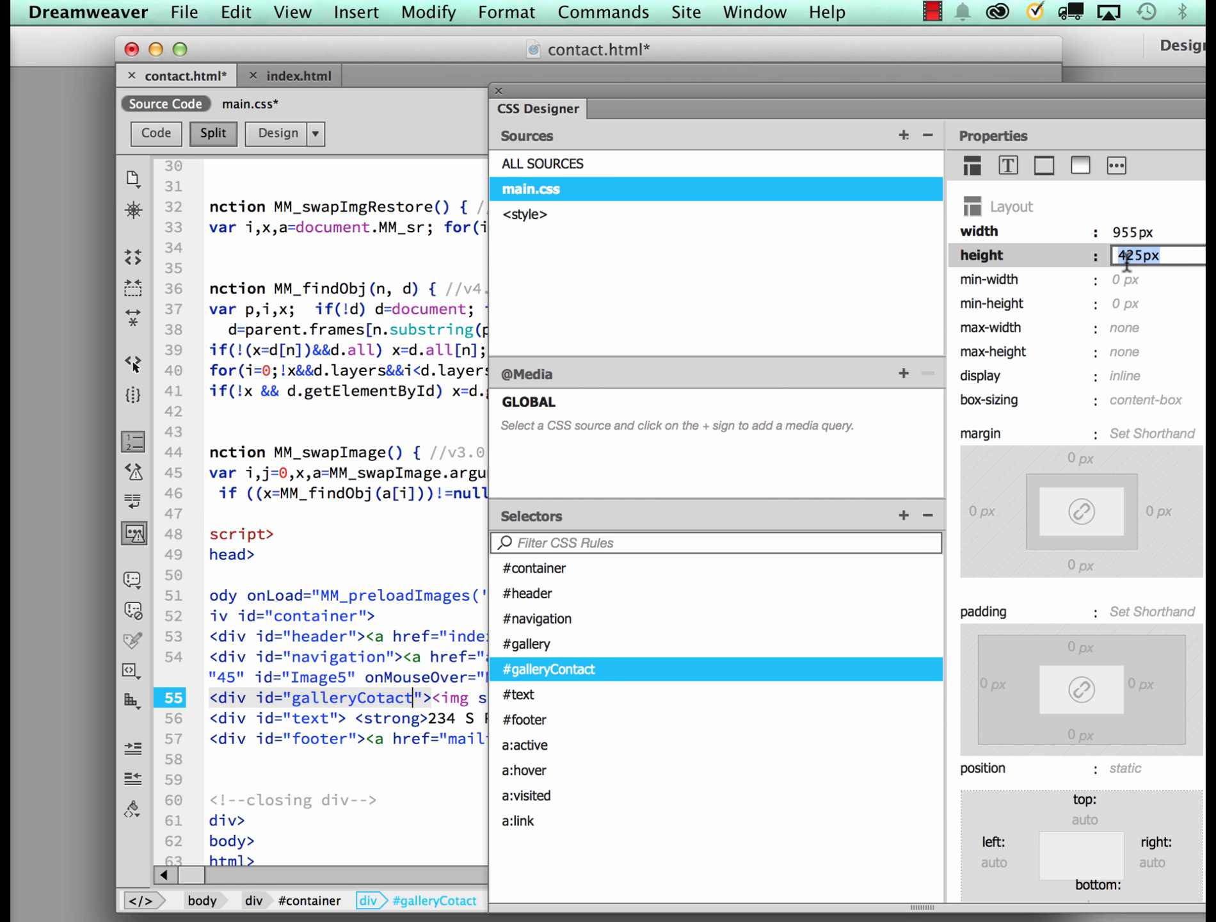
pyautogui.moveTo(1067, 181)
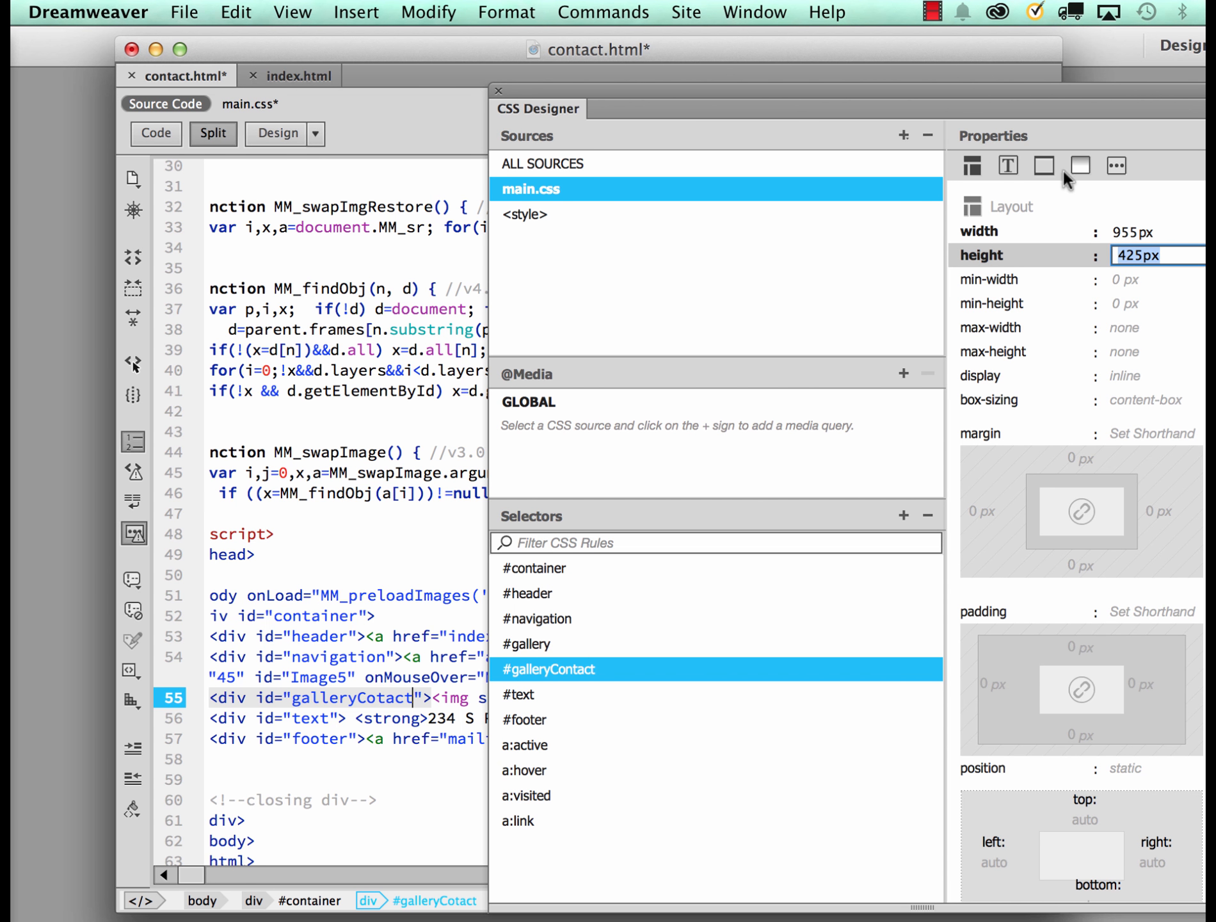
pyautogui.click(1079, 165)
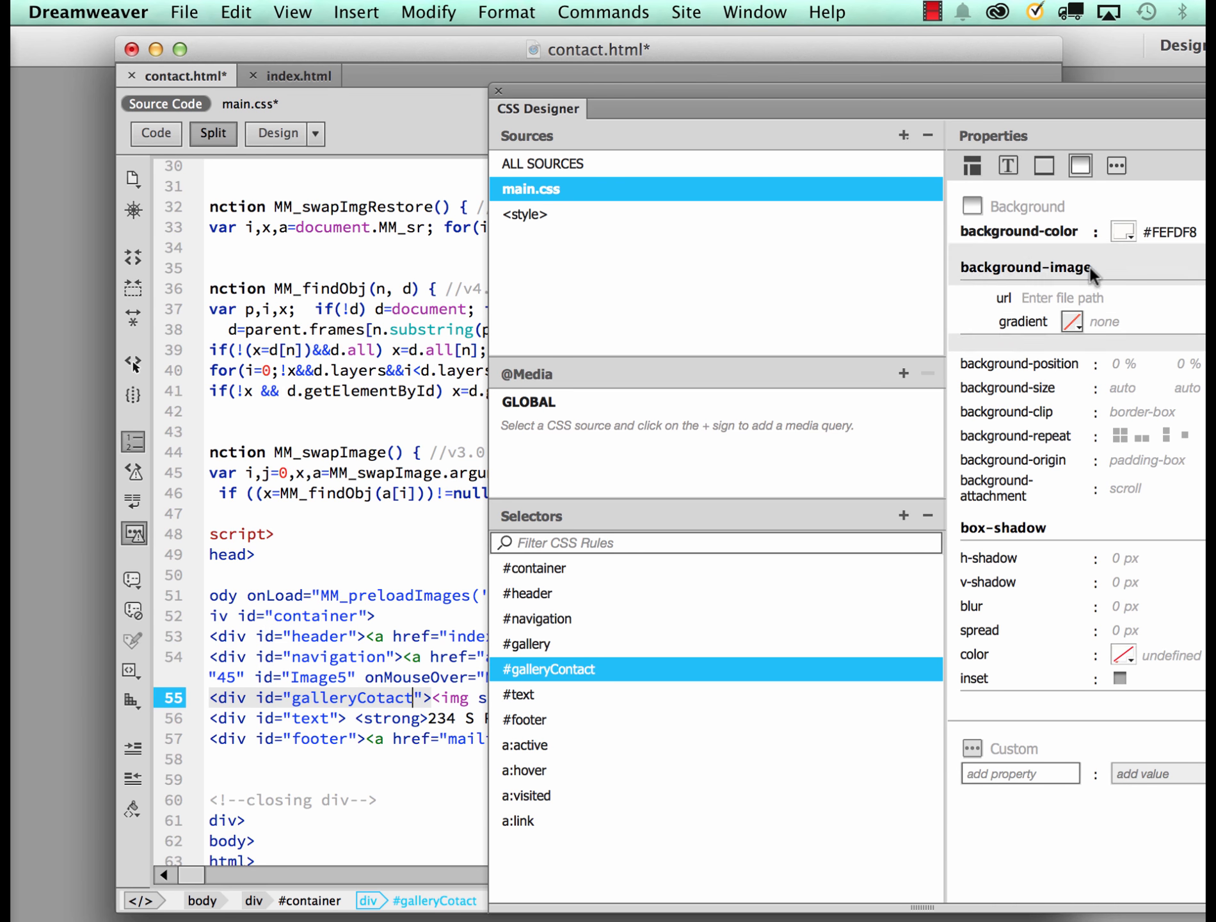
pyautogui.click(1123, 232)
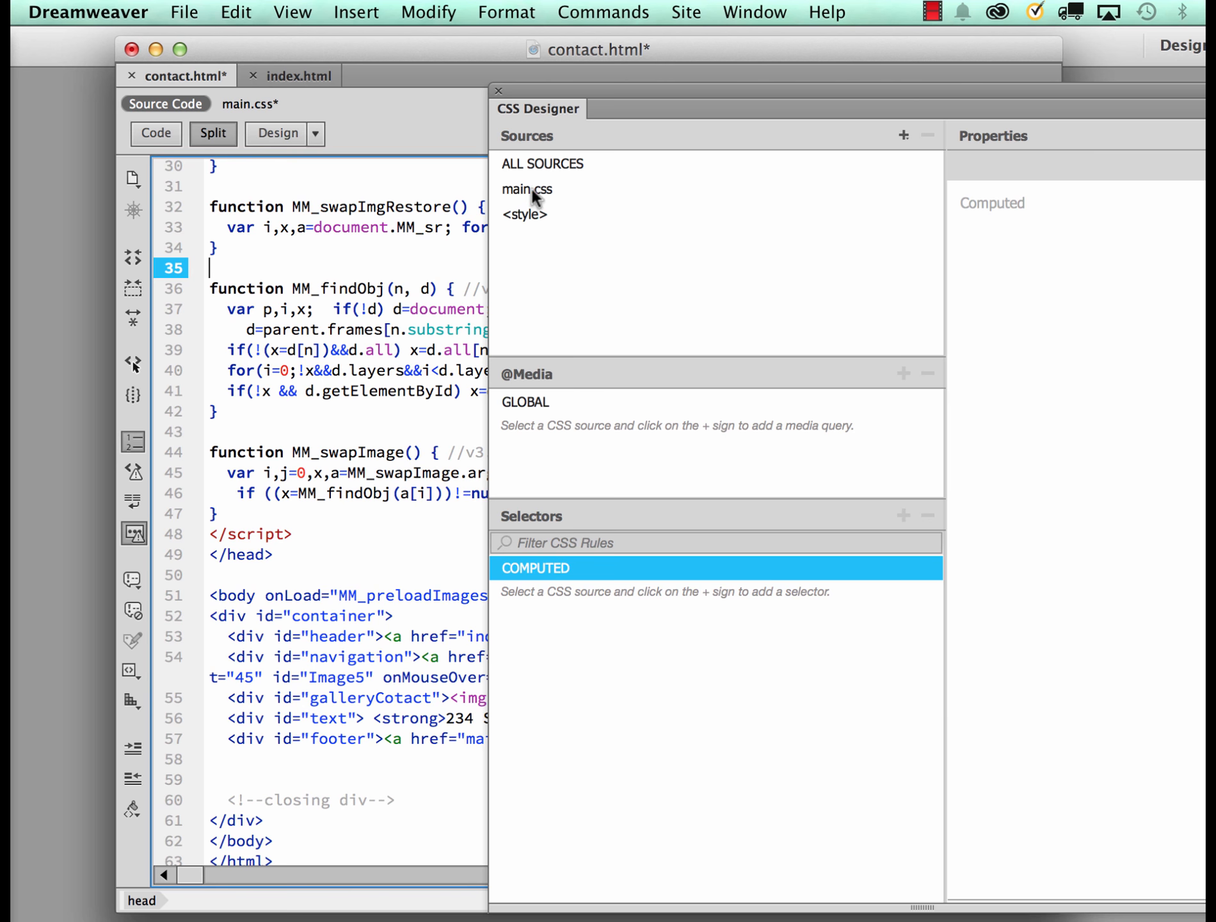
# Reselect #galleryContact under main.css and move the panel aside to reveal the page preview
pyautogui.click(526, 189)
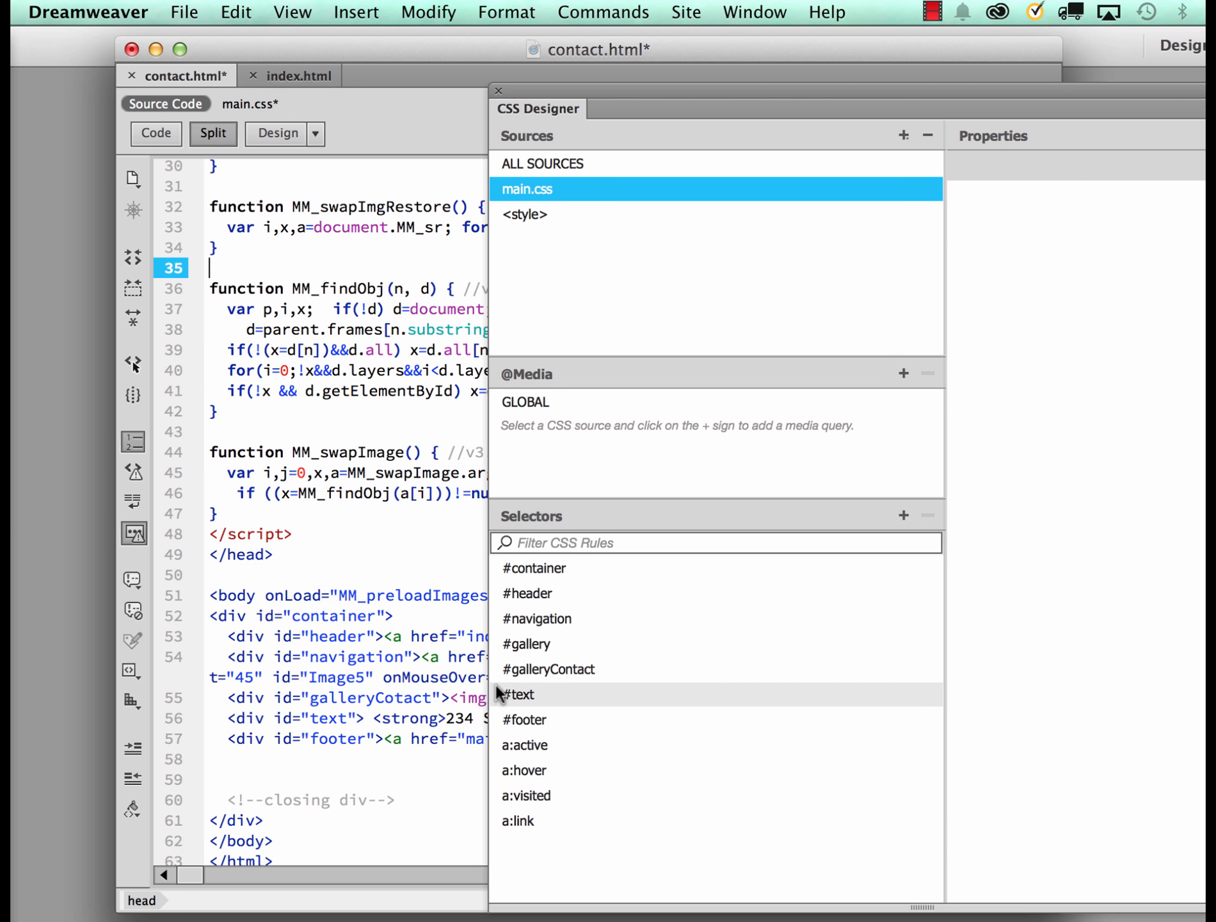
pyautogui.moveTo(548, 669)
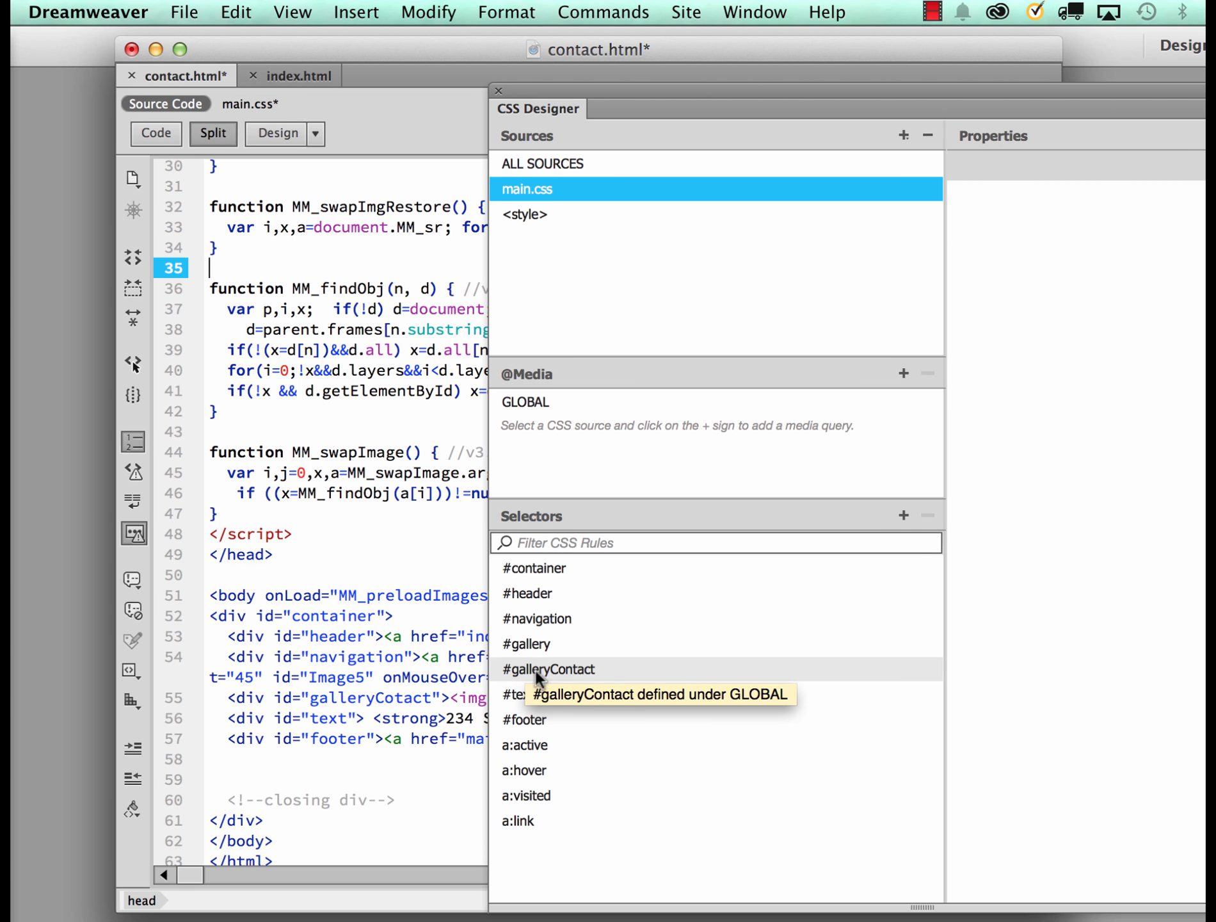
pyautogui.click(548, 668)
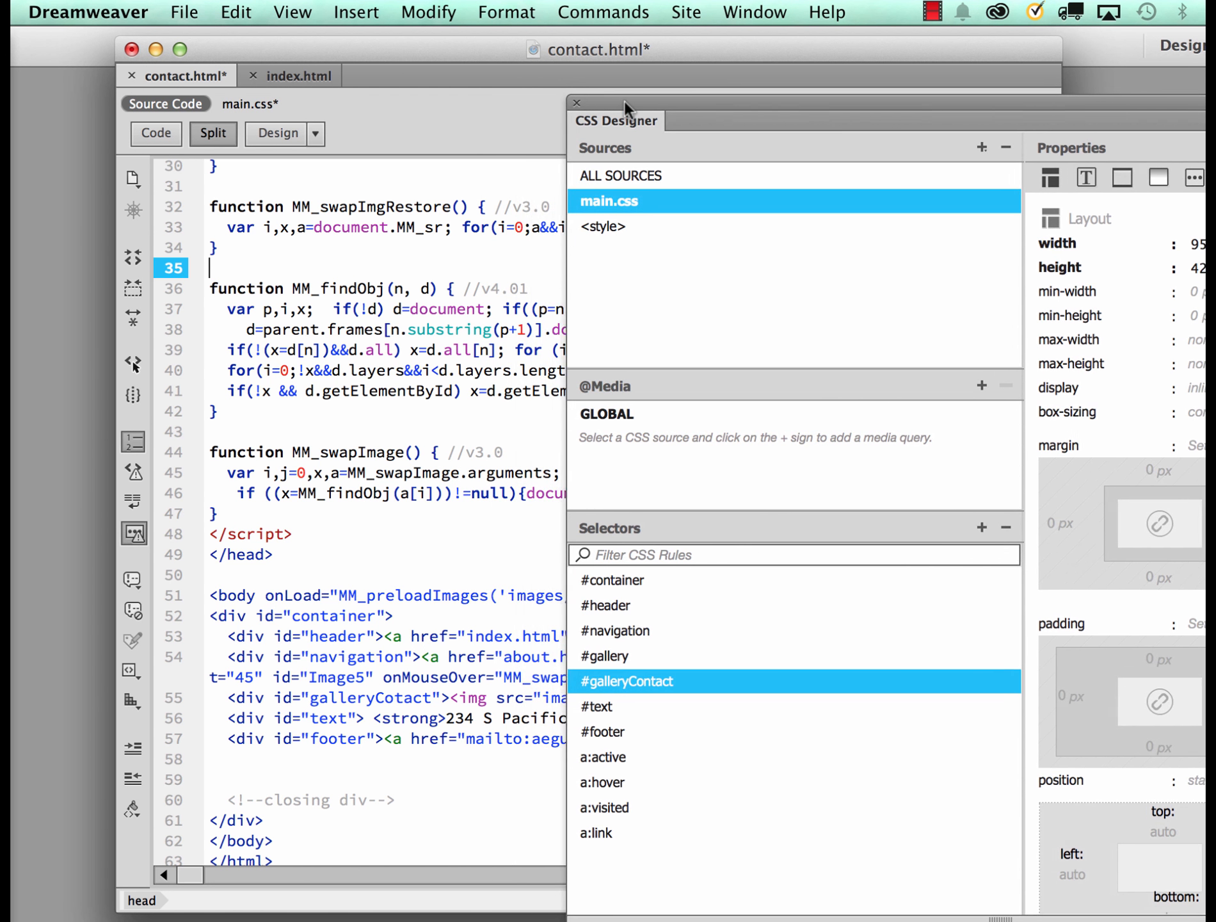
pyautogui.moveTo(629, 108); pyautogui.dragTo(504, 109)
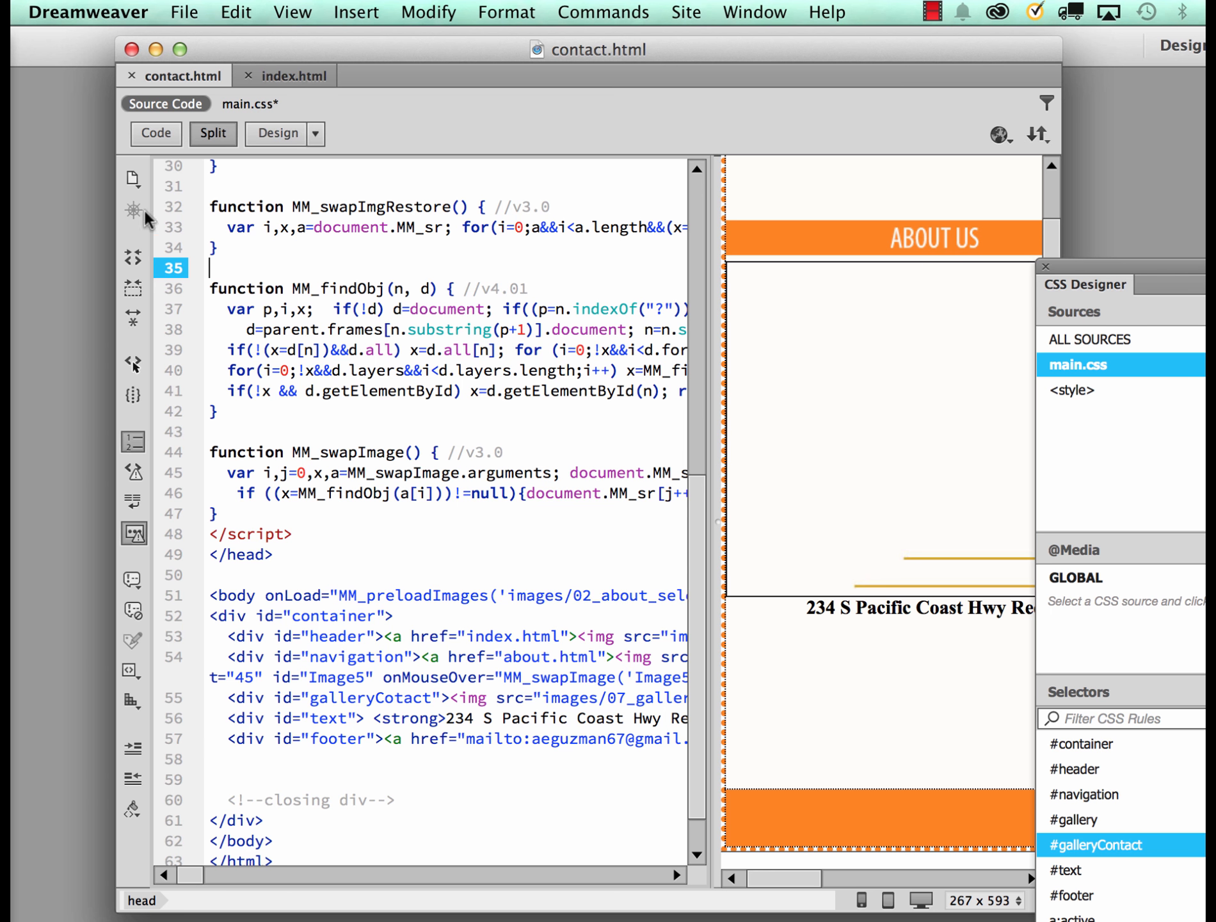
pyautogui.click(155, 133)
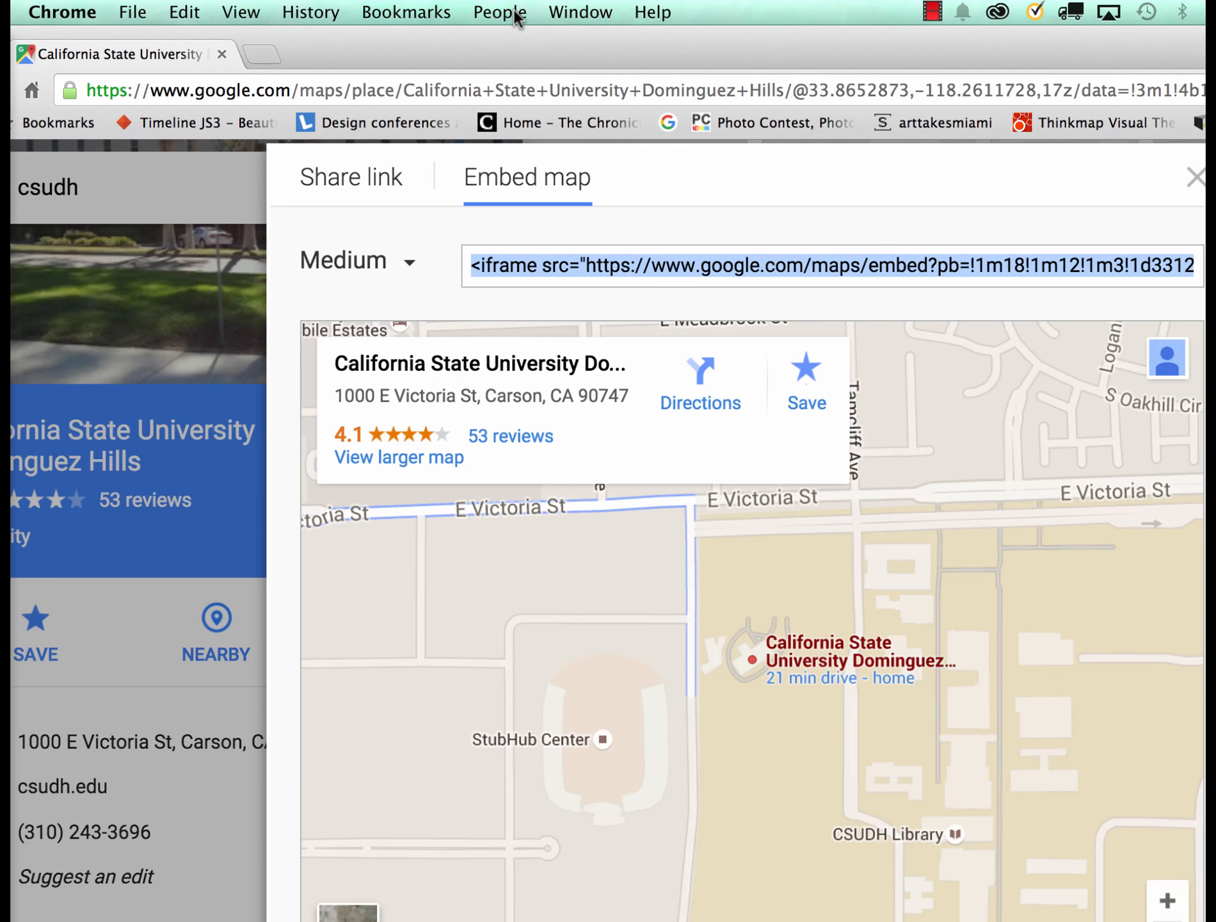
pyautogui.moveTo(388, 60)
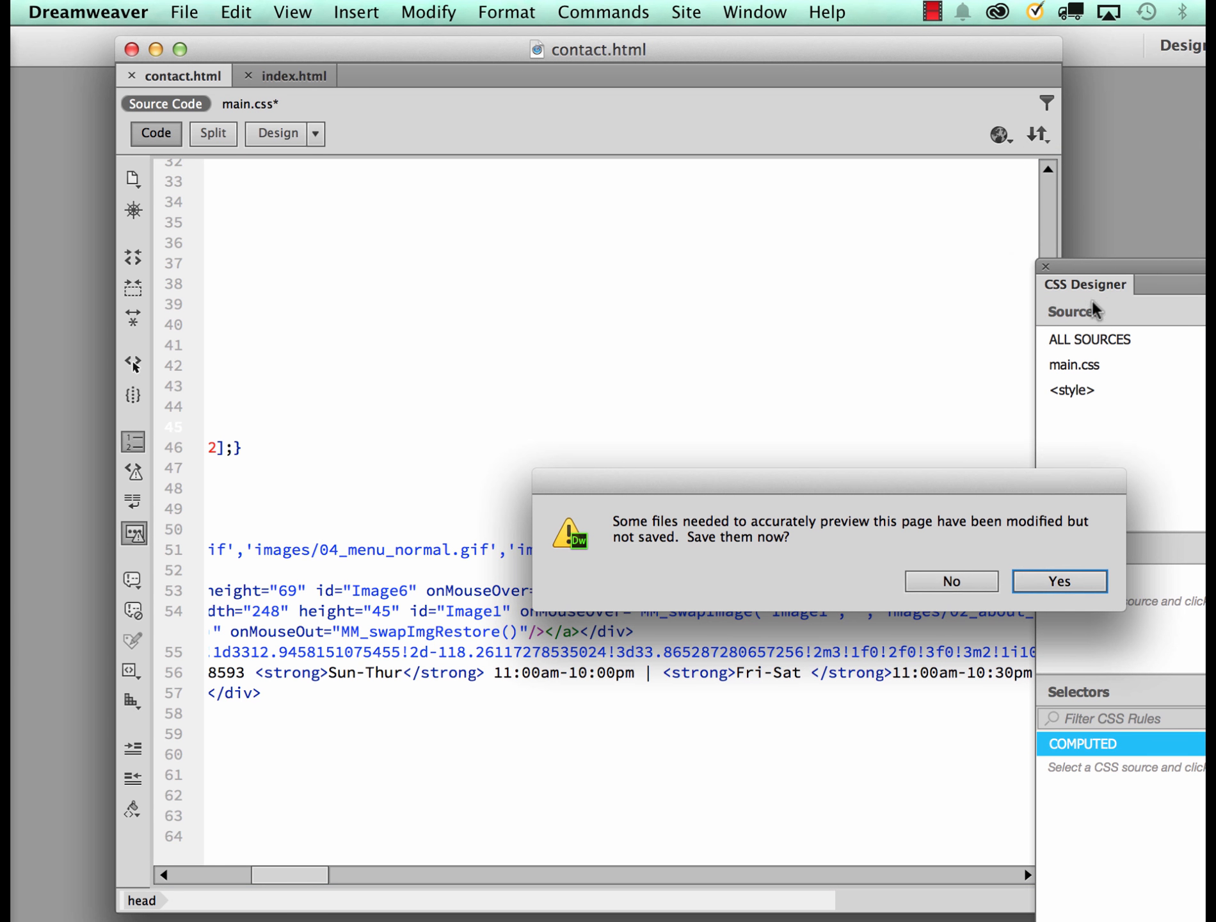
# Save the modified files before previewing the pasted map embed in Chrome
pyautogui.click(1059, 580)
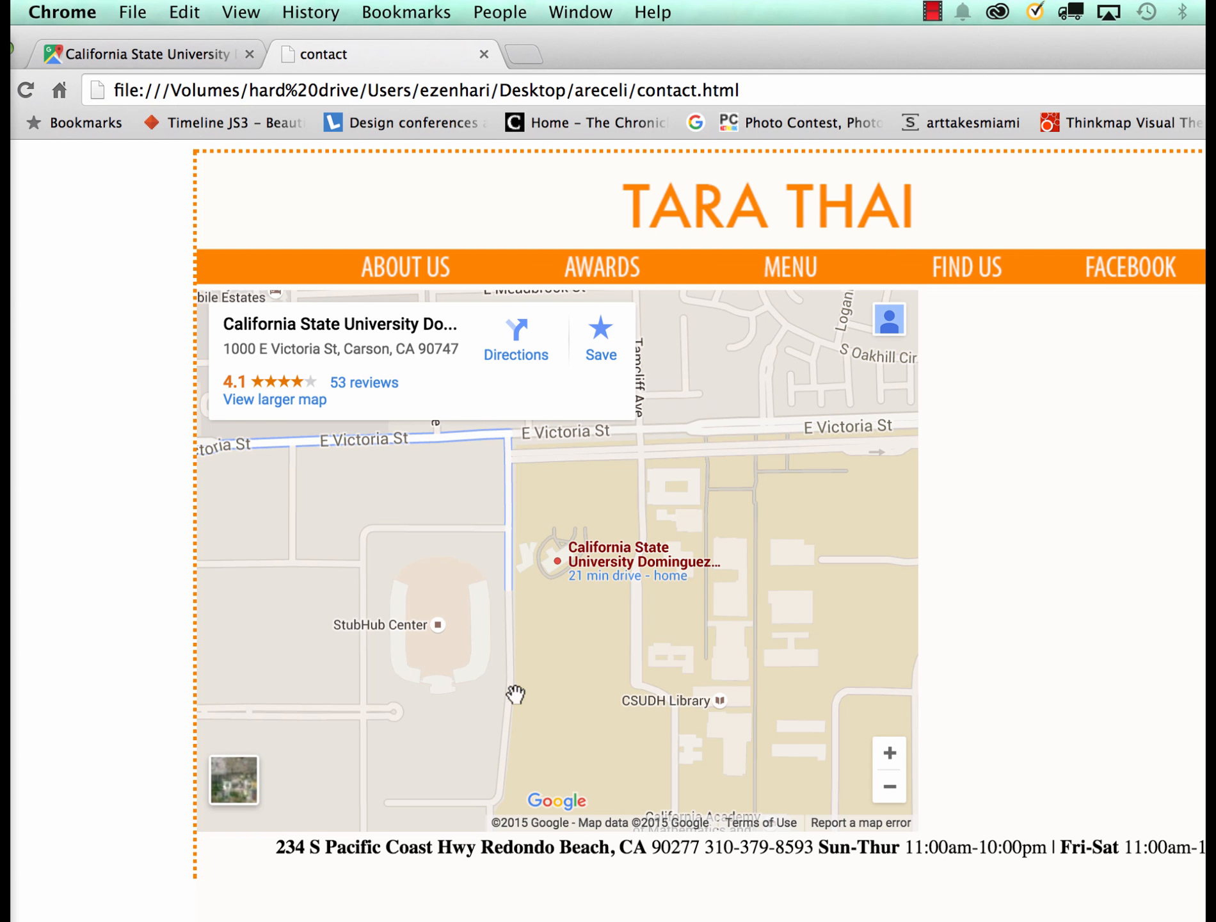
pyautogui.moveTo(614, 573)
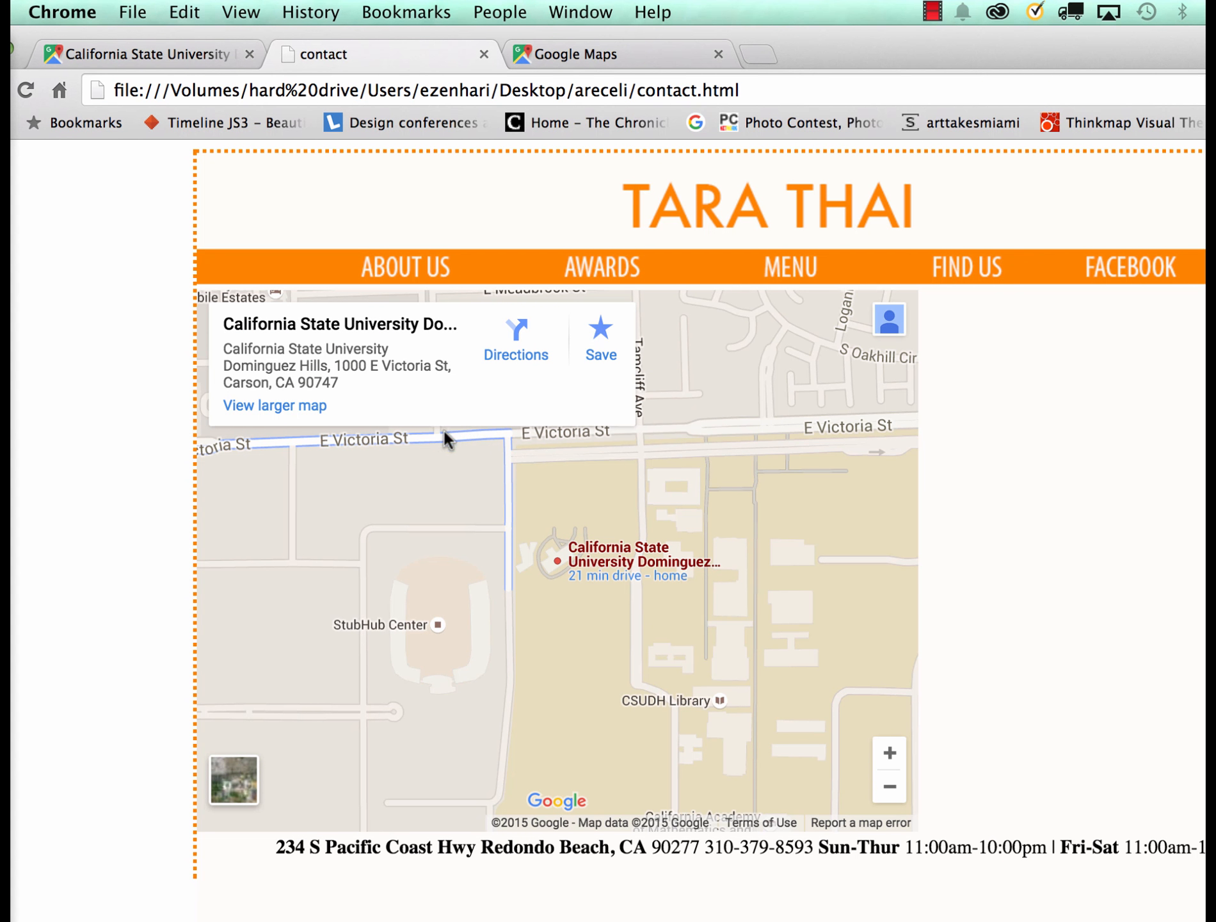
pyautogui.moveTo(584, 78)
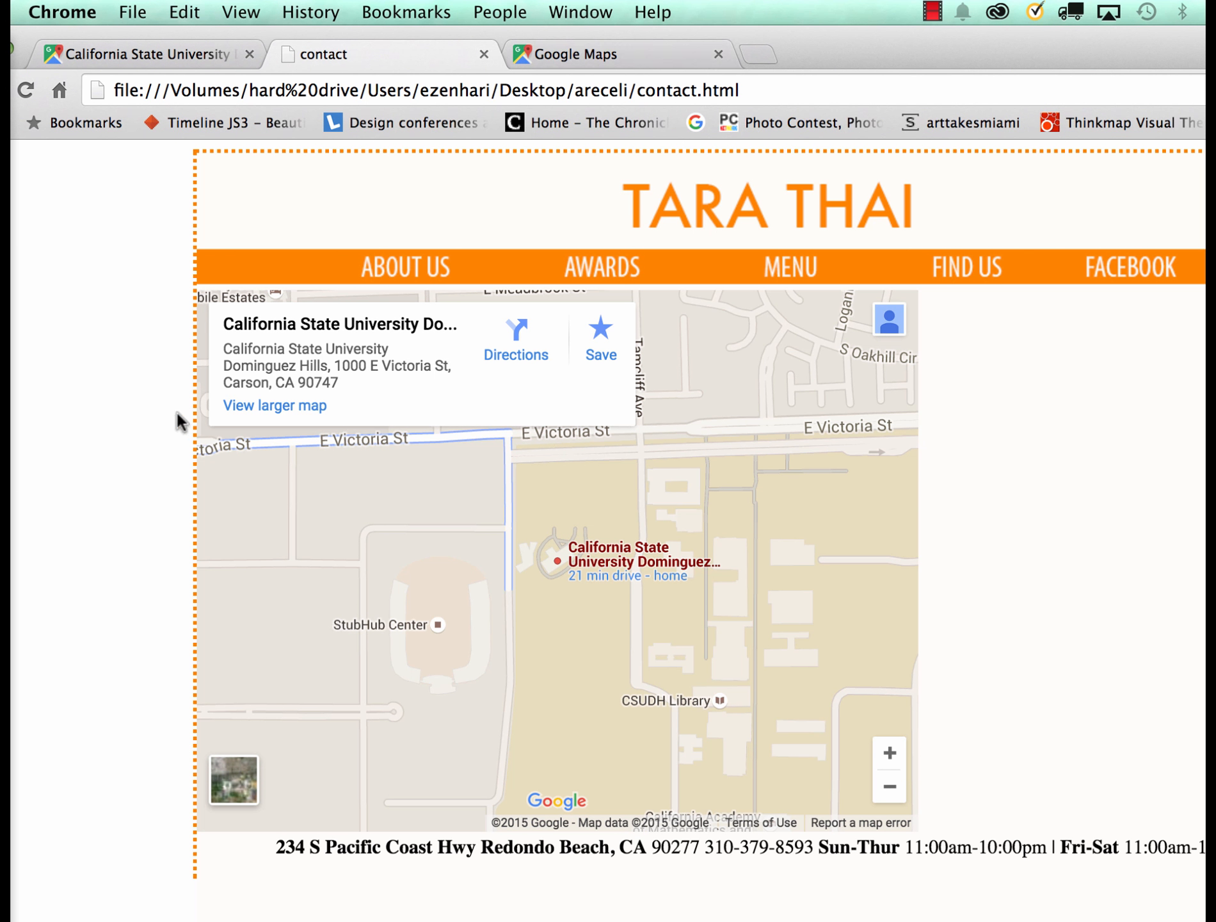
pyautogui.moveTo(657, 599)
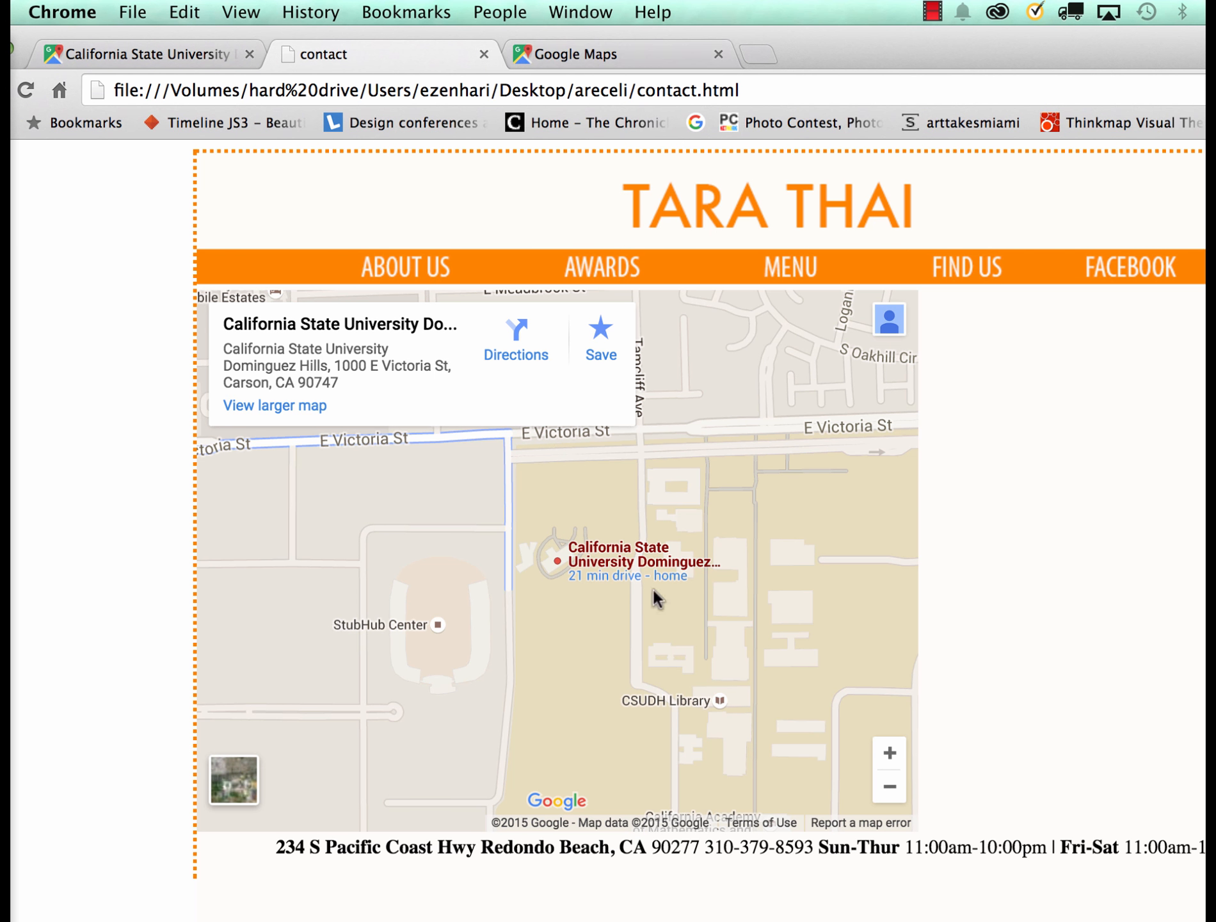
pyautogui.moveTo(999, 890)
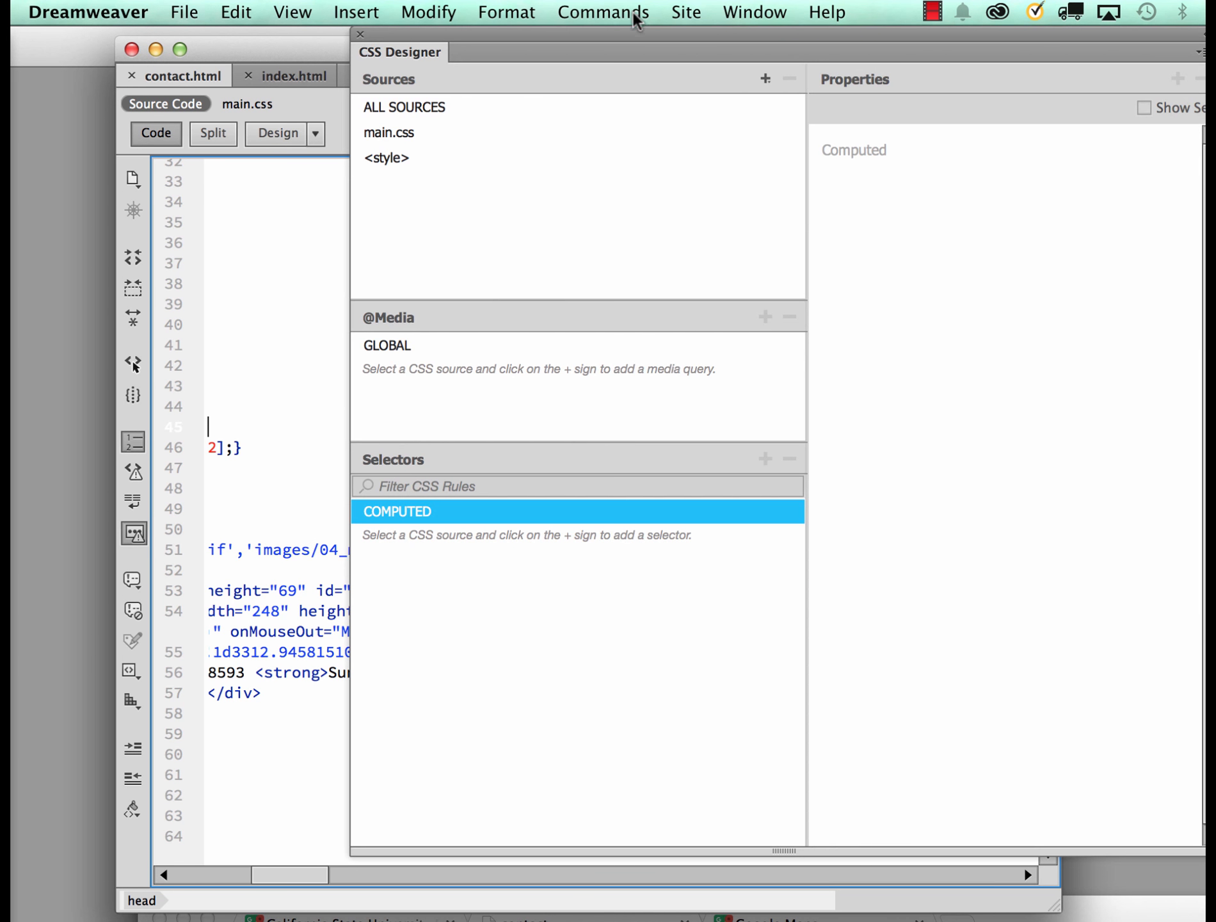
# Select #galleryContact under main.css to clear its fixed height to auto
pyautogui.click(389, 132)
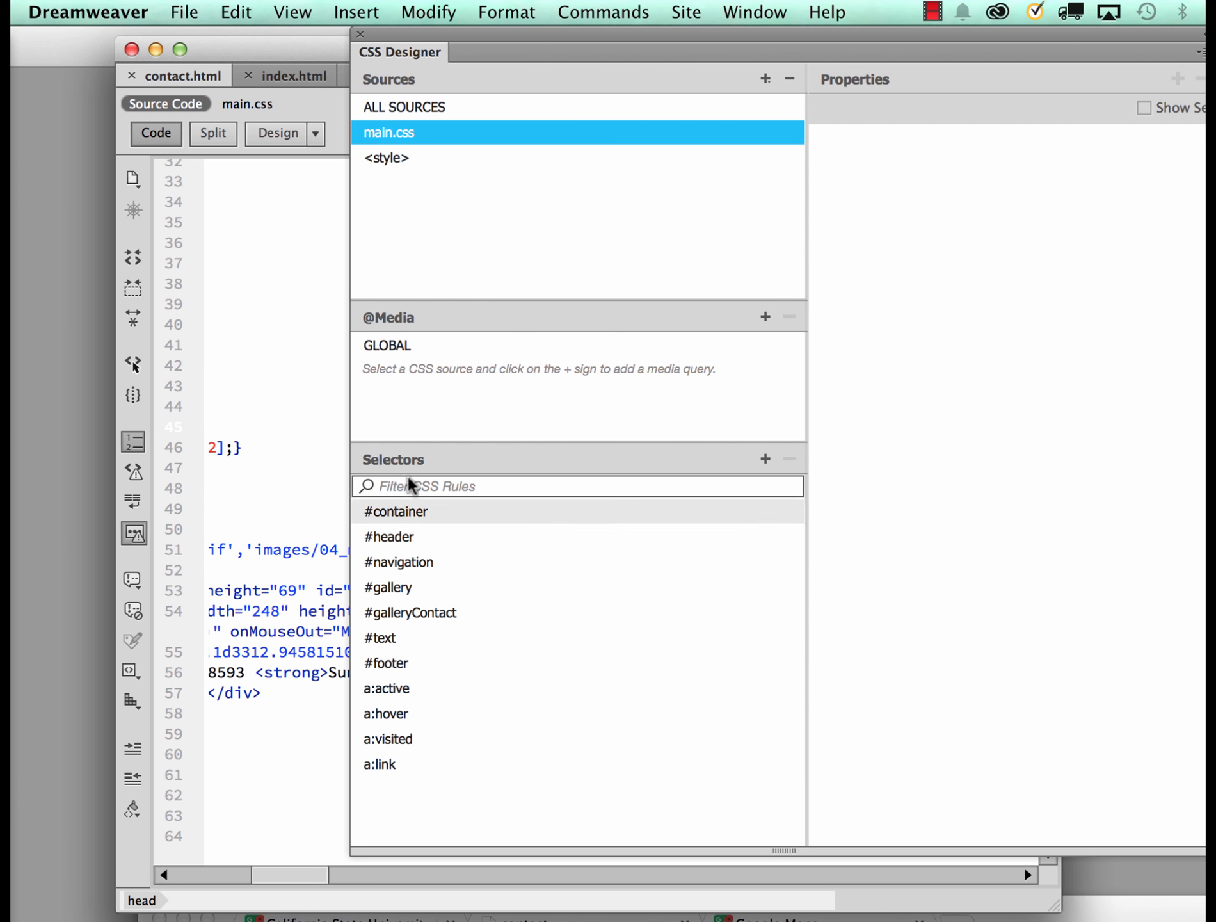
pyautogui.click(411, 612)
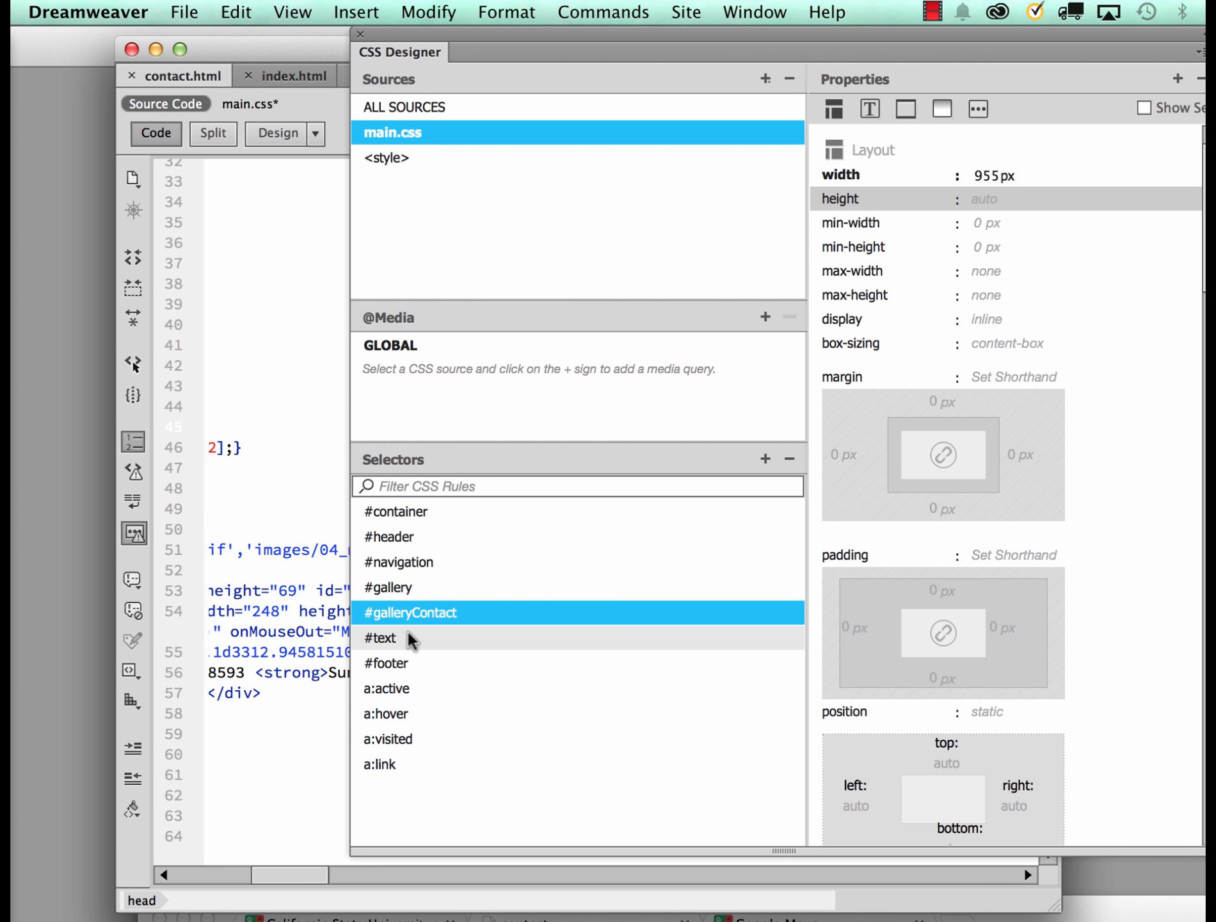
pyautogui.click(380, 638)
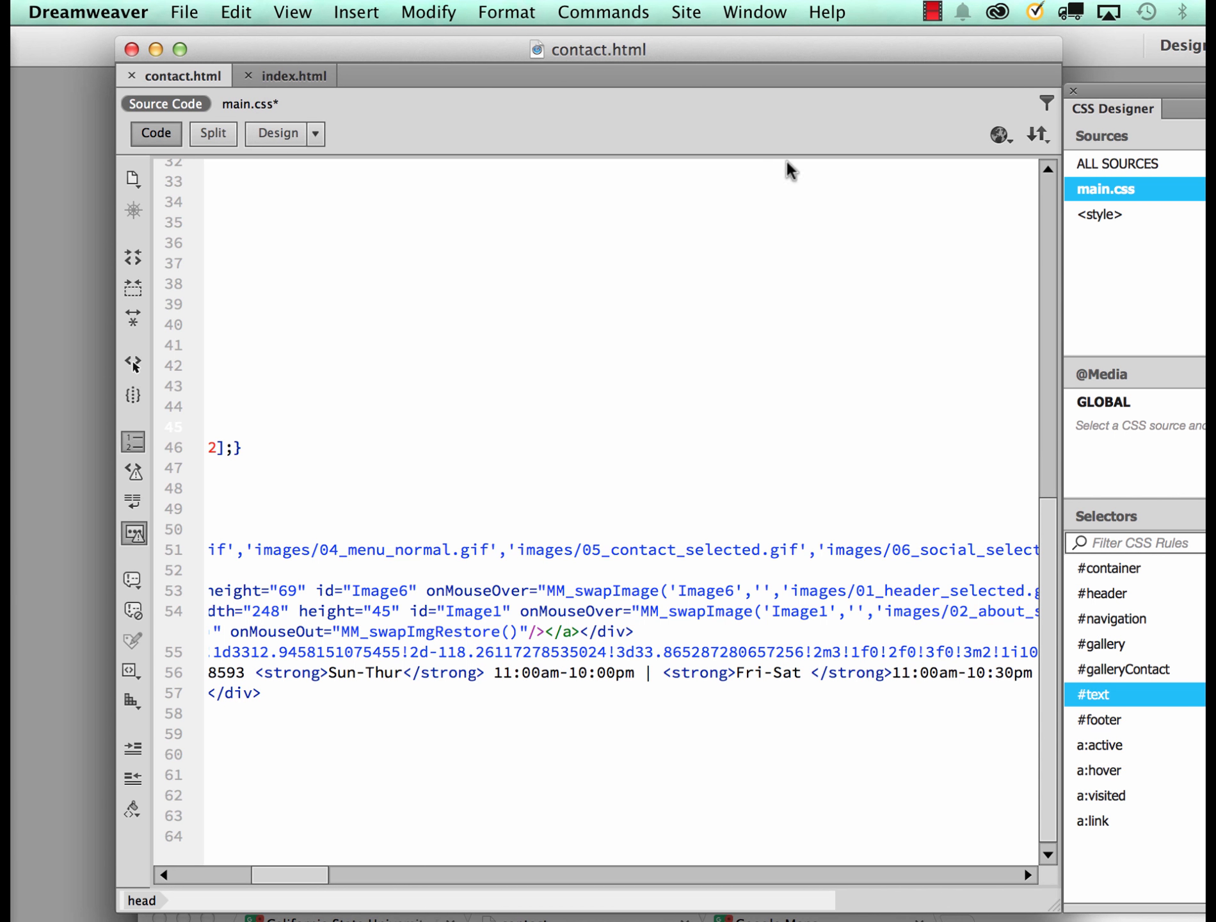
# Preview in Google Chrome, saving main.css, then show the Split design view beside the code
pyautogui.click(1000, 133)
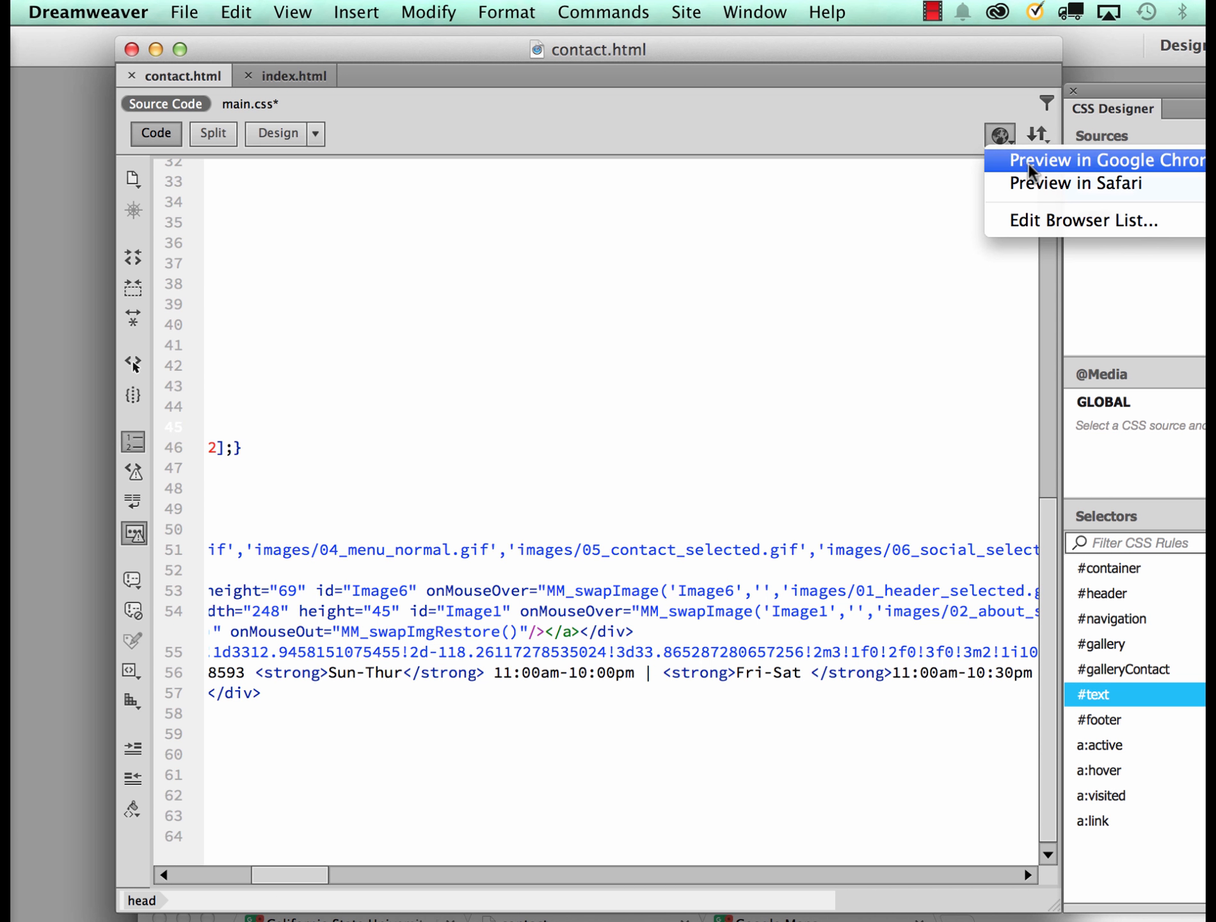
pyautogui.click(1086, 160)
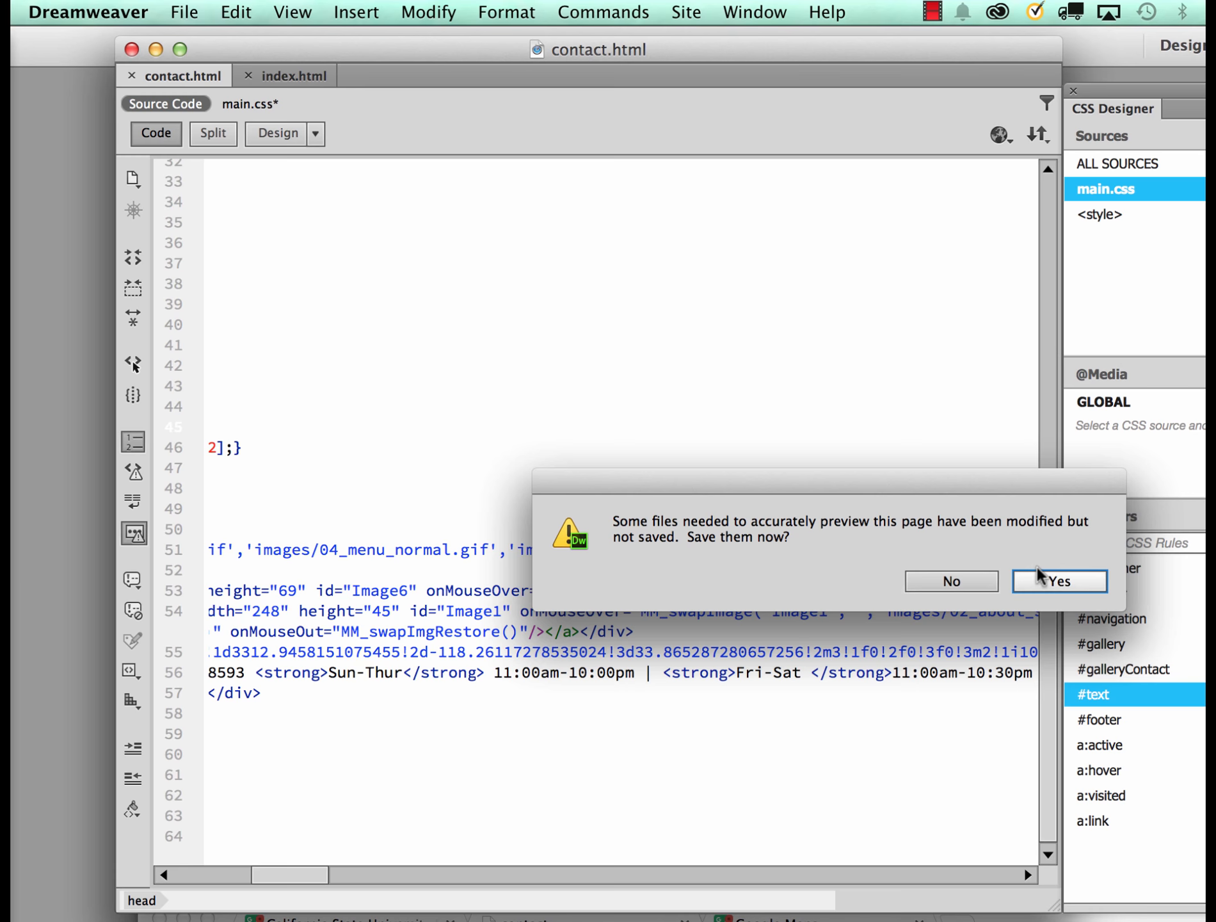
pyautogui.click(1061, 581)
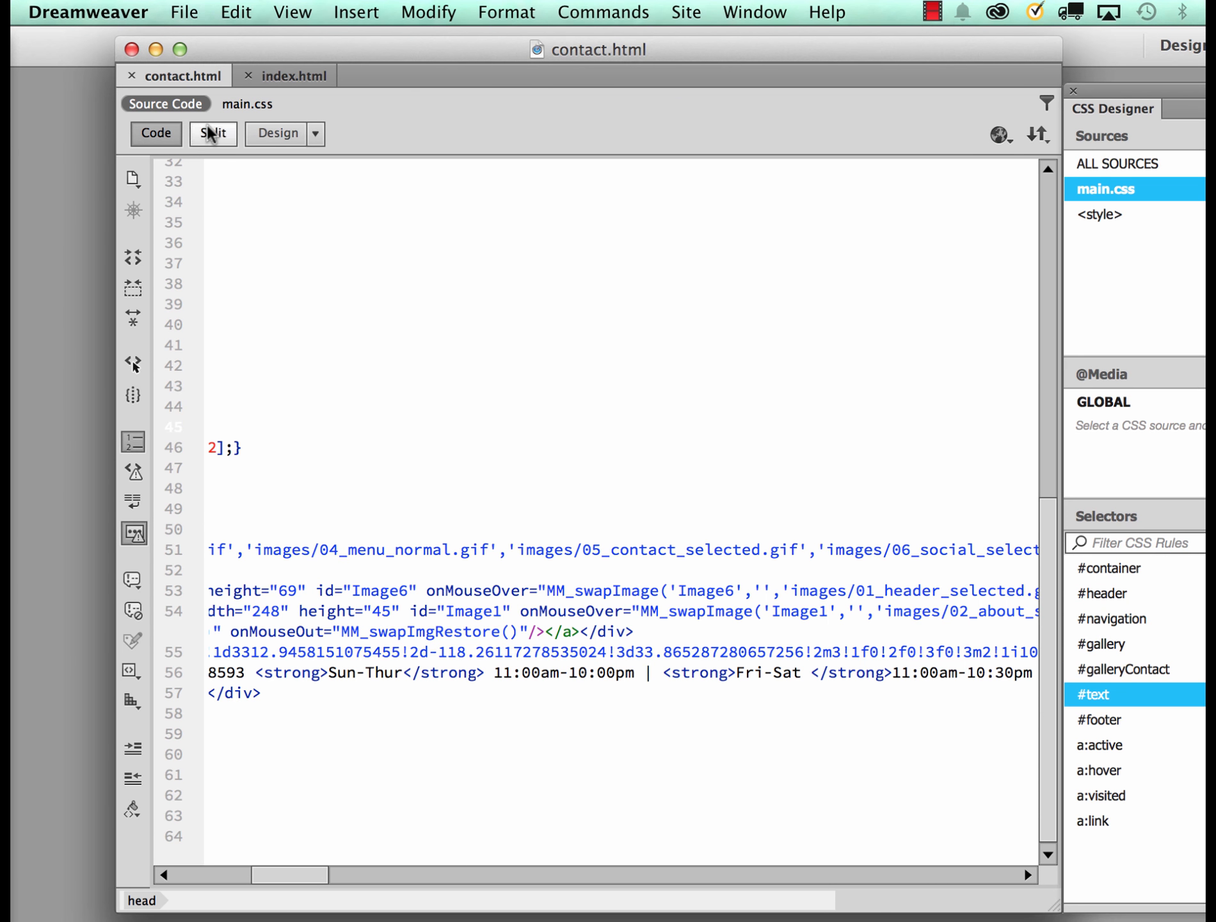
pyautogui.click(212, 134)
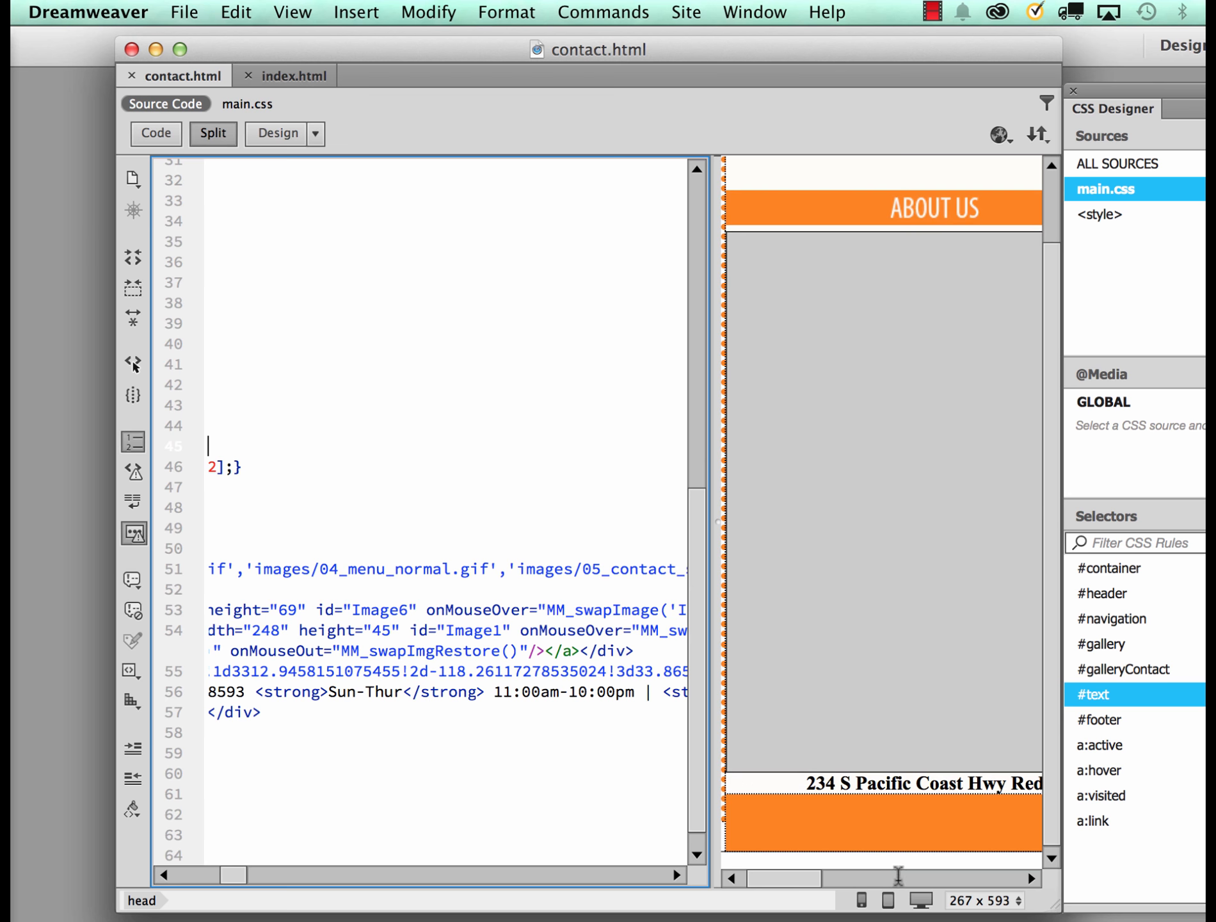